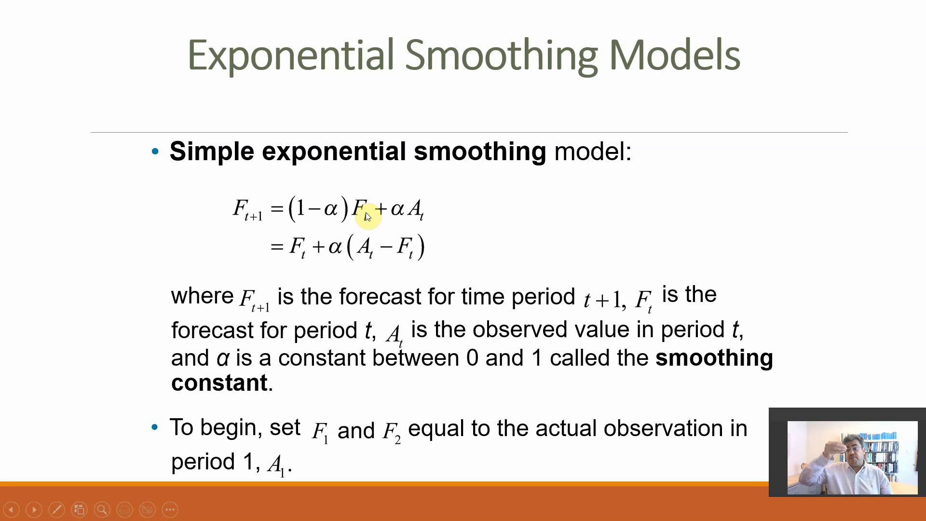
# Switch from the smoothing slide to the Exponential Smoothing.xlsx workbook in Excel
pyautogui.press('alt+tab')
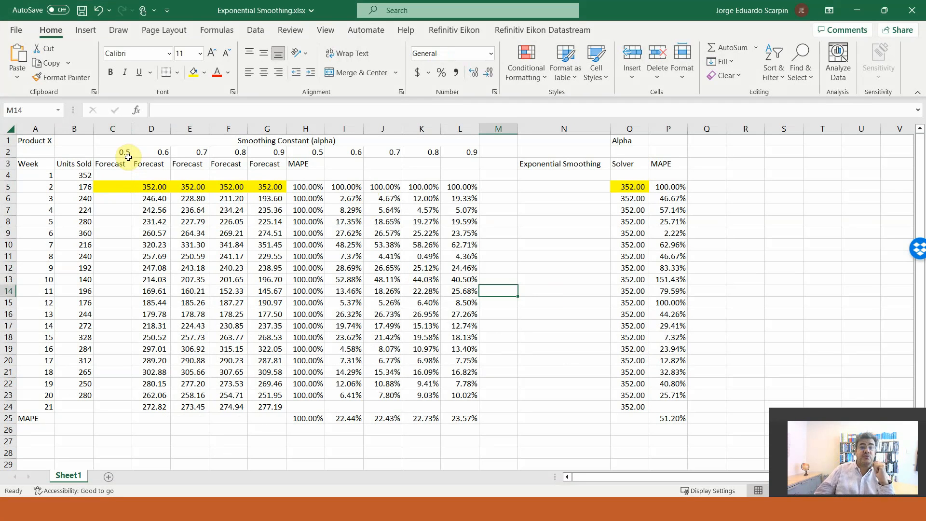
# Set C5's week 2 forecast to link to week 1's 352 units sold
pyautogui.click(112, 152)
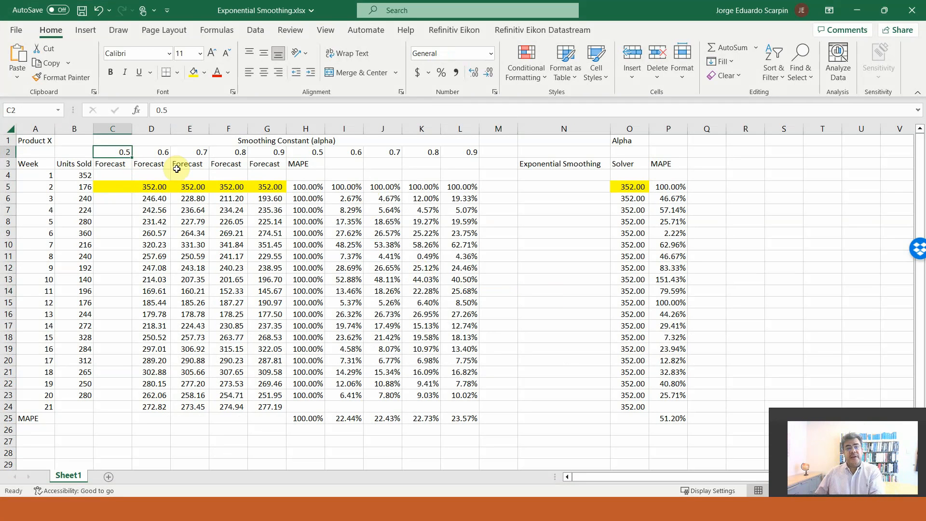
pyautogui.moveTo(166, 176)
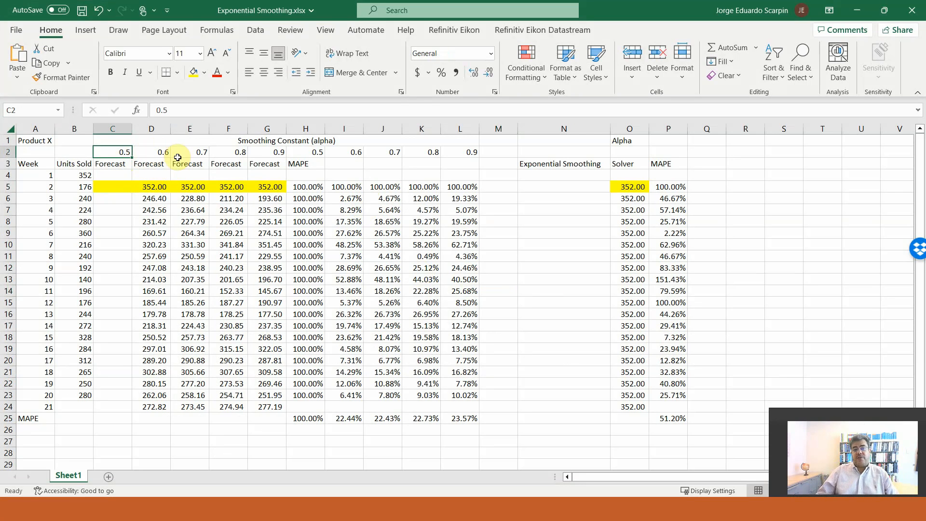
pyautogui.moveTo(233, 150)
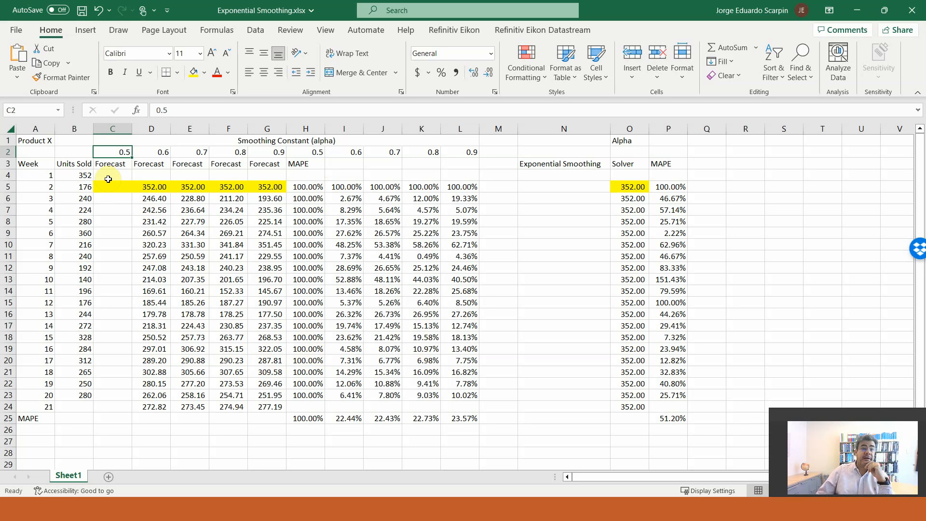
pyautogui.click(120, 187)
pyautogui.write('=B5')
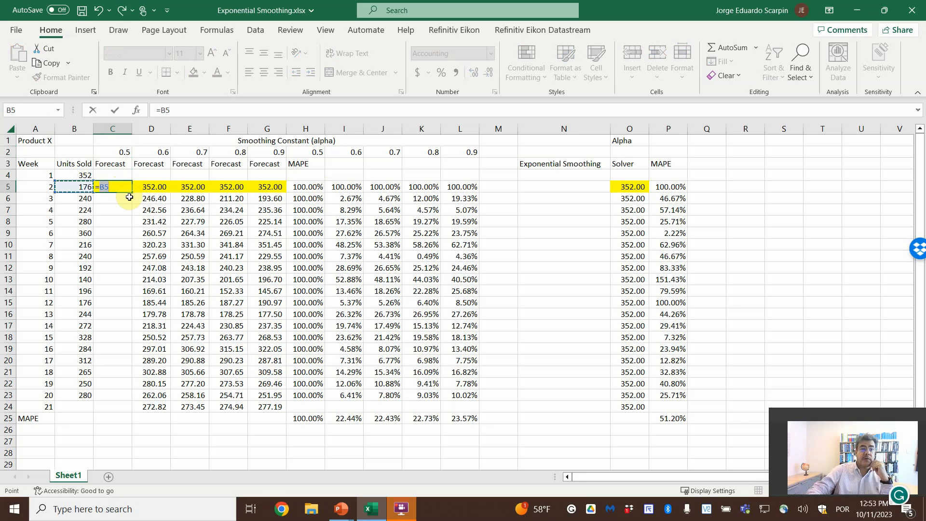
pyautogui.press('Enter')
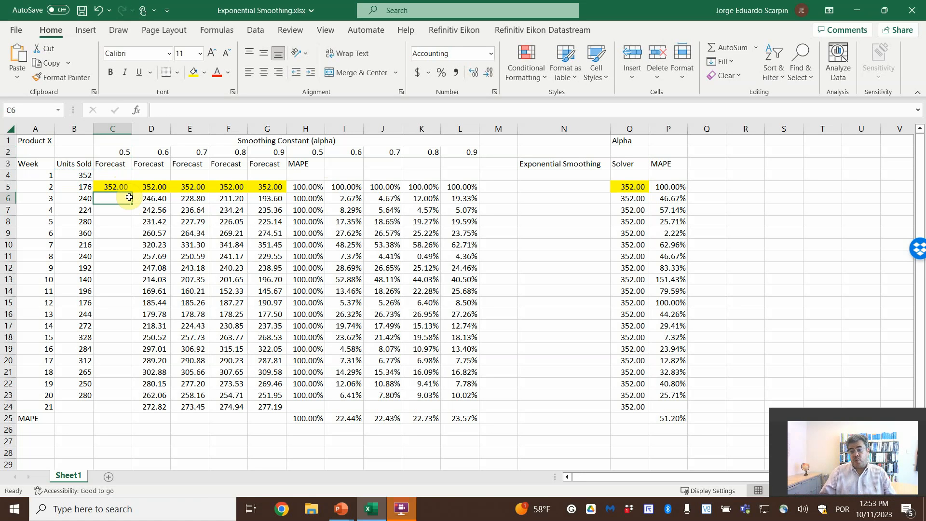
pyautogui.click(112, 187)
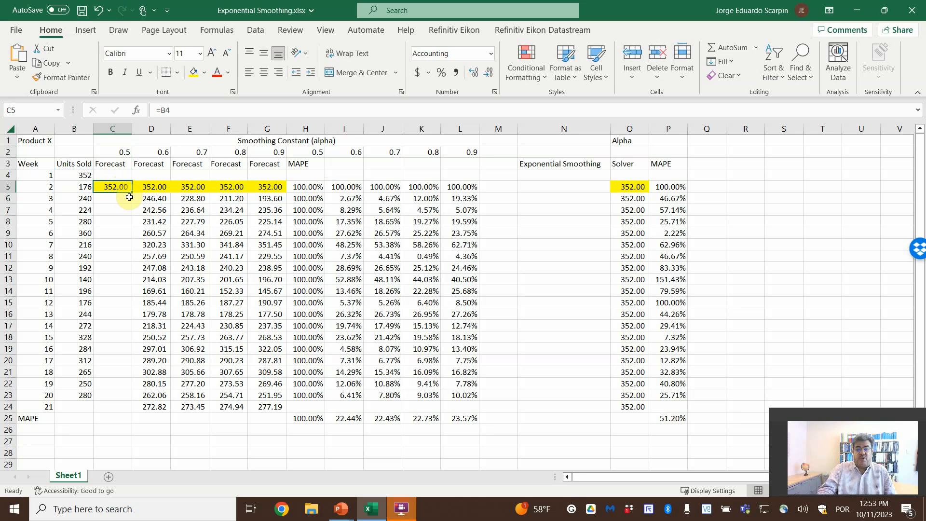
# Check the empty week 1 cell C4, then return to the smoothing formula slide
pyautogui.click(113, 175)
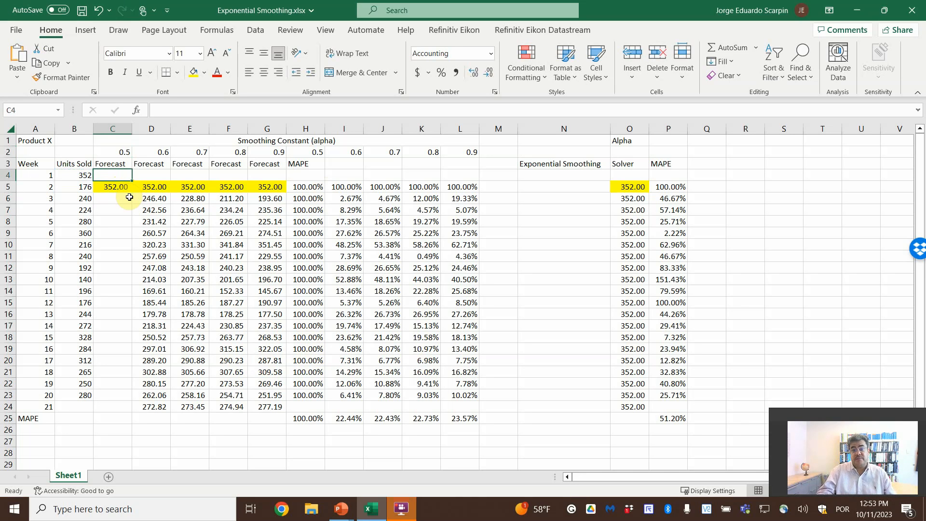
pyautogui.click(229, 175)
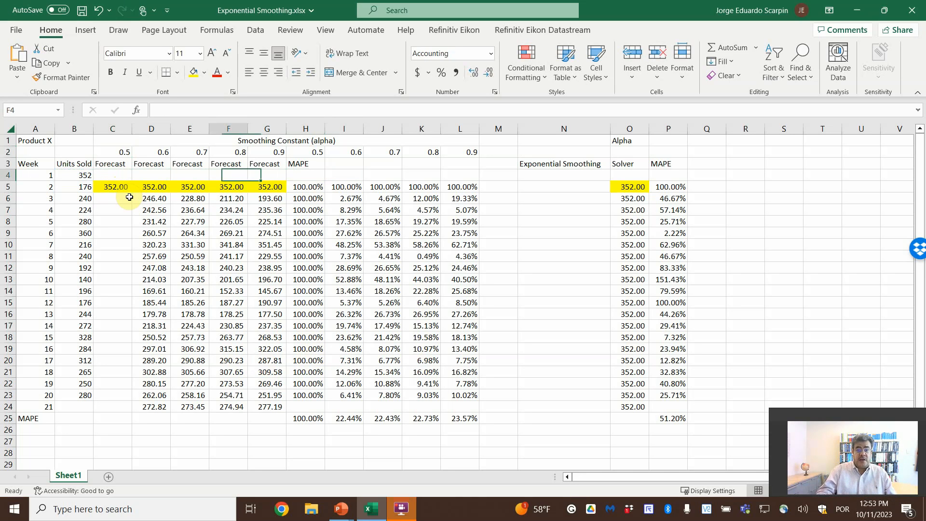
pyautogui.click(113, 175)
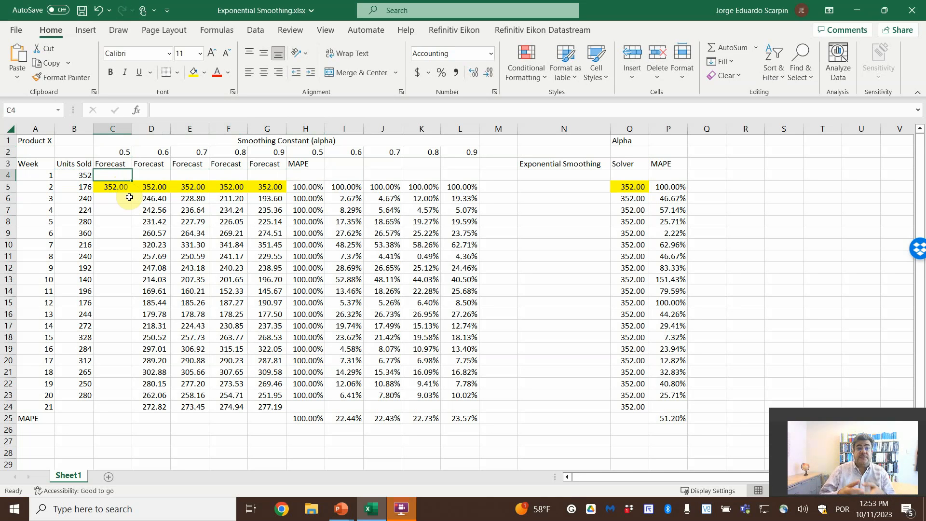
pyautogui.click(112, 198)
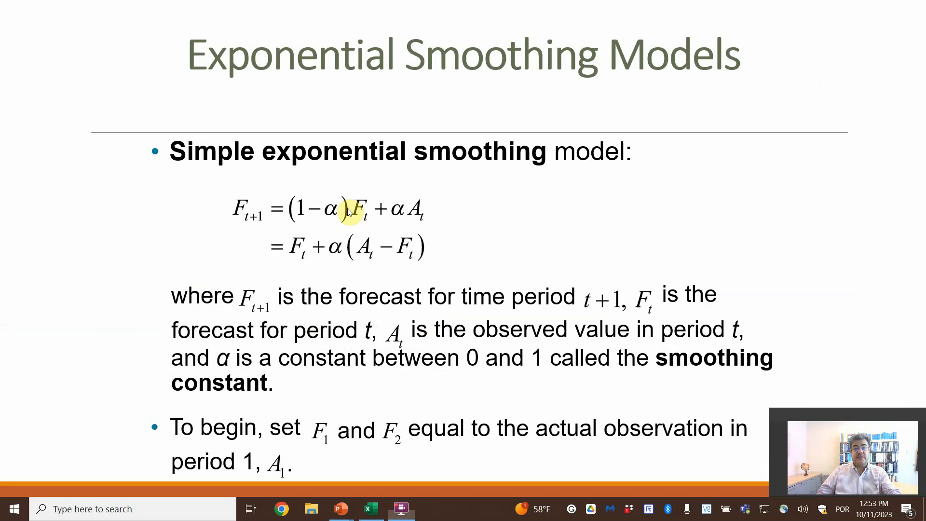
# Enter the week 3 smoothing formula in C6 using C5, locked C$2 and B5
pyautogui.click(370, 508)
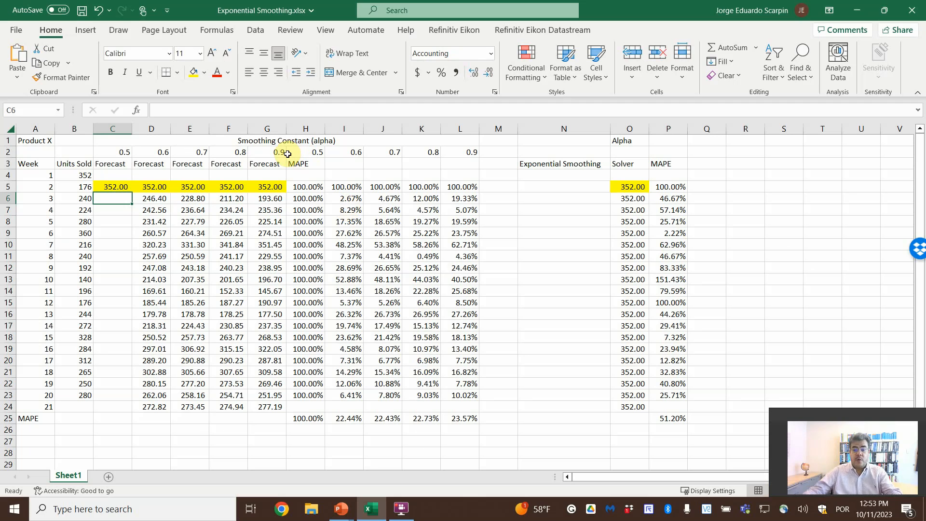
pyautogui.write('=')
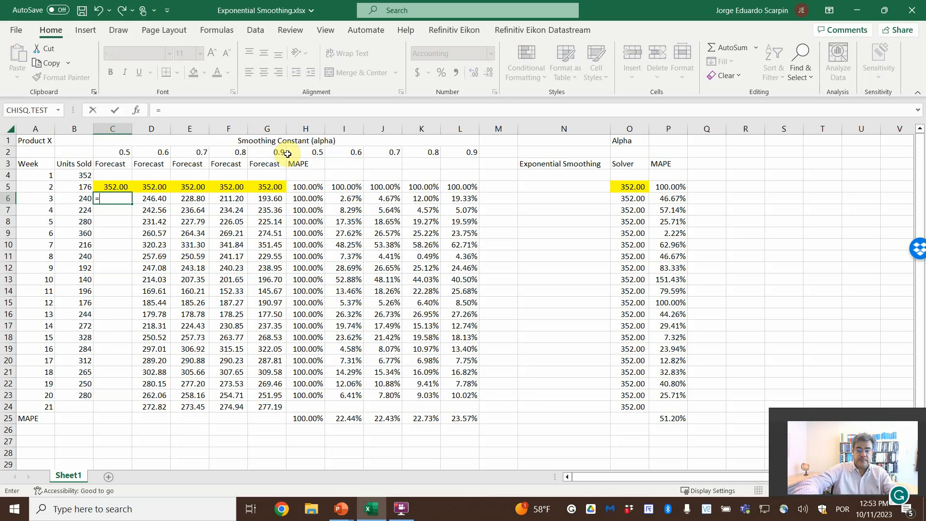
pyautogui.write('(1-$C2')
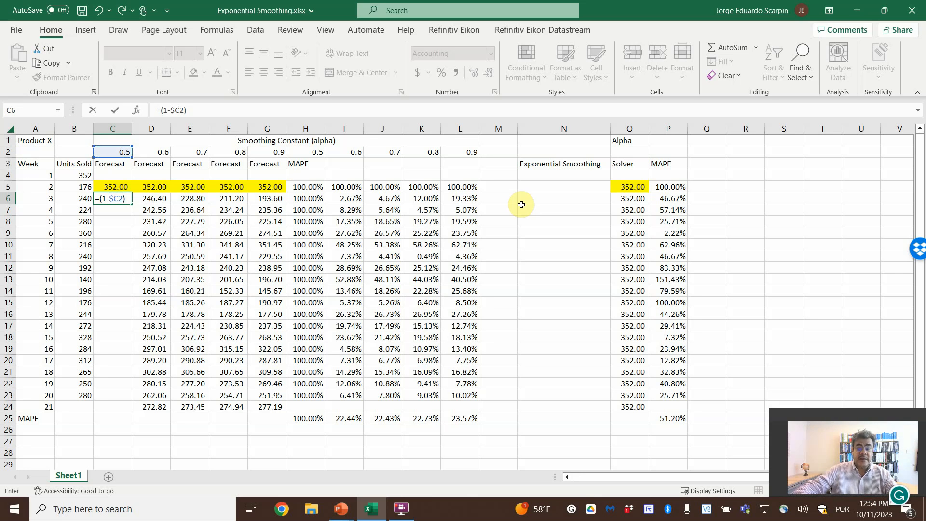
pyautogui.click(113, 187)
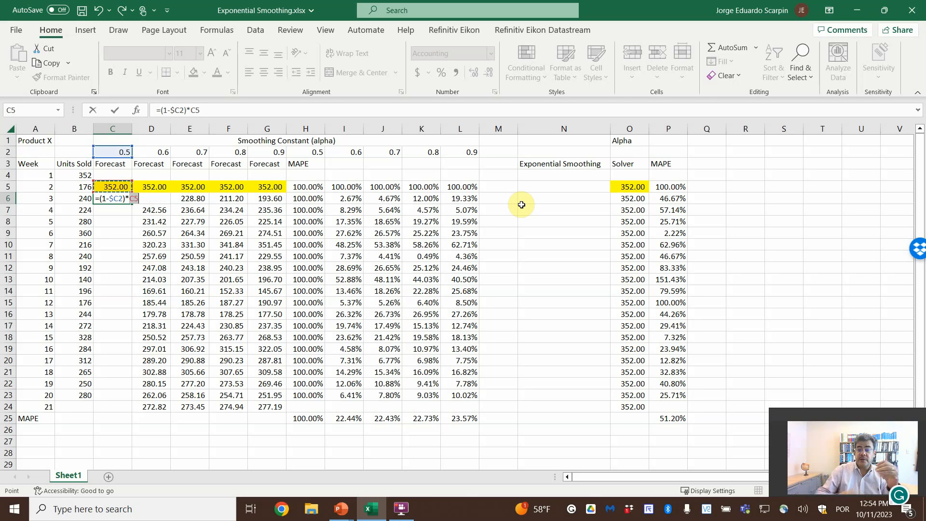
pyautogui.write('+')
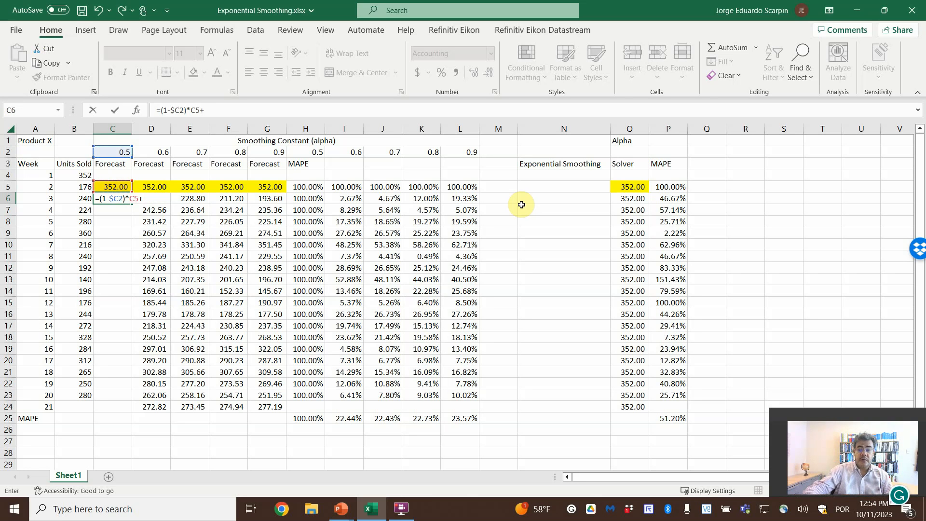
pyautogui.click(113, 152)
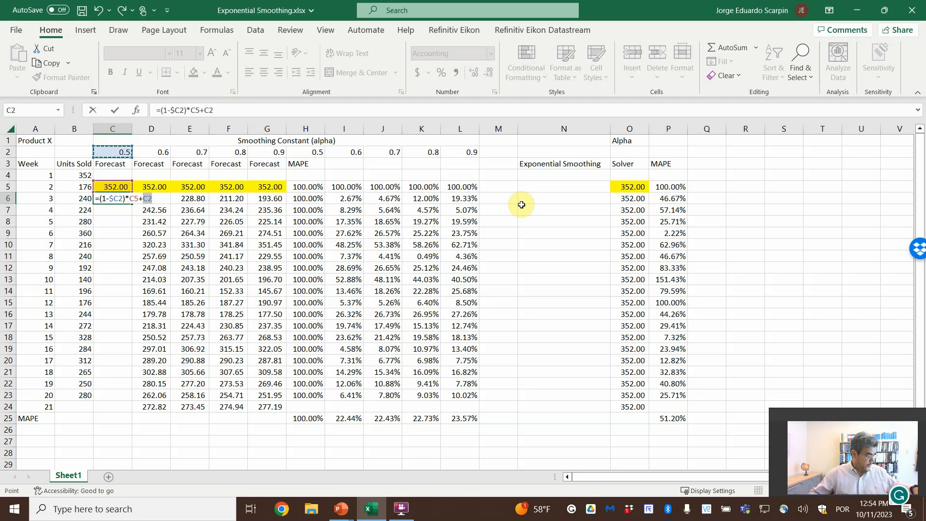
pyautogui.press('F4')
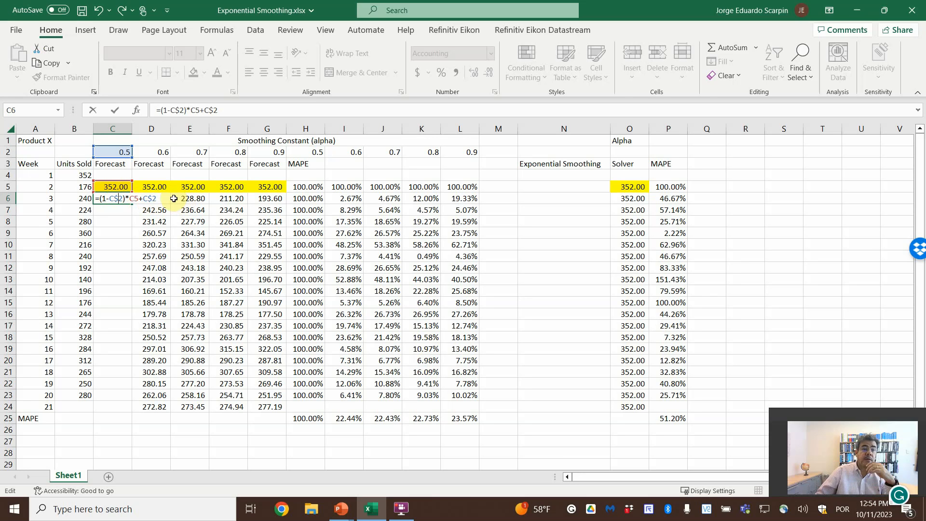
pyautogui.write('*')
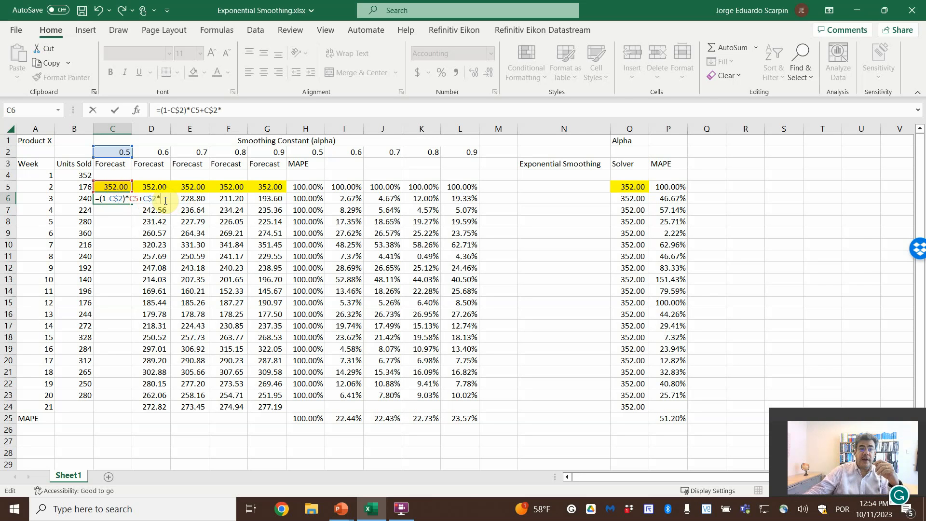
pyautogui.click(79, 186)
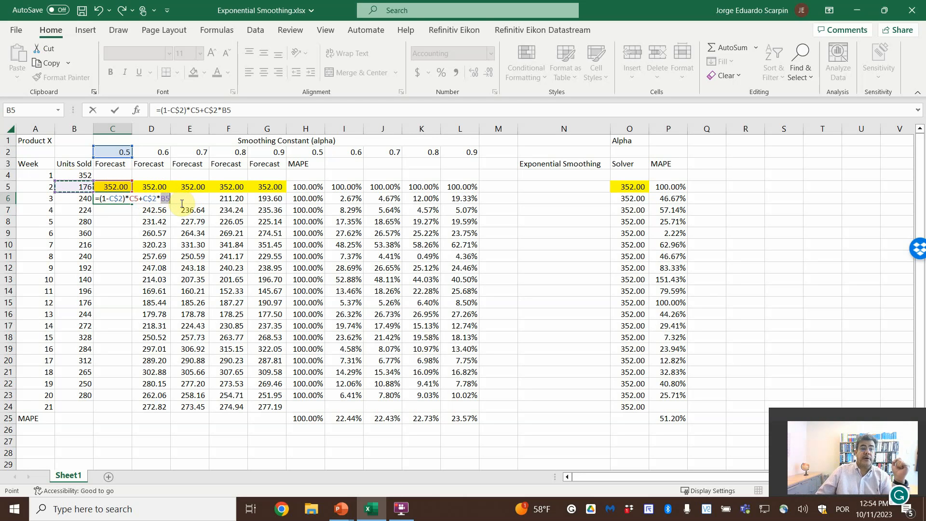
pyautogui.press('Enter')
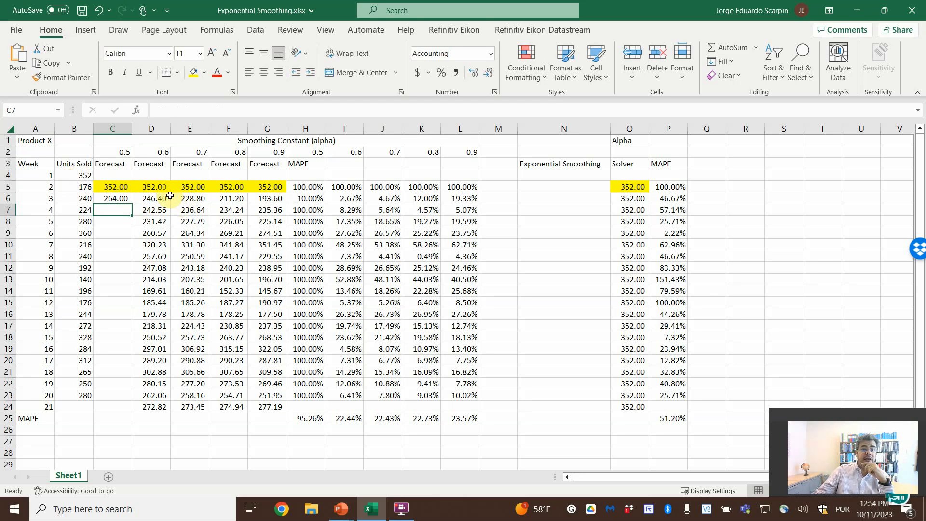
# Compare C6 with D6's existing formula, re-confirm C6, and reselect it
pyautogui.click(151, 198)
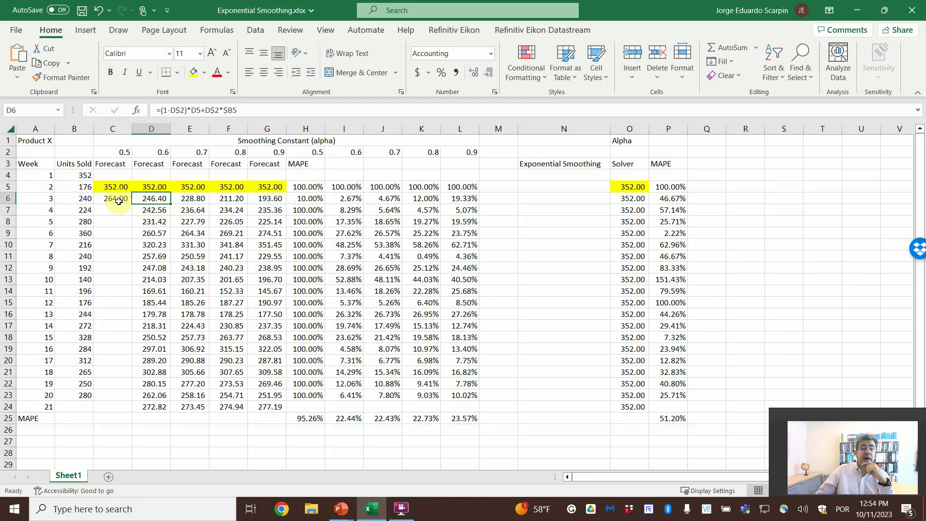
pyautogui.click(112, 198)
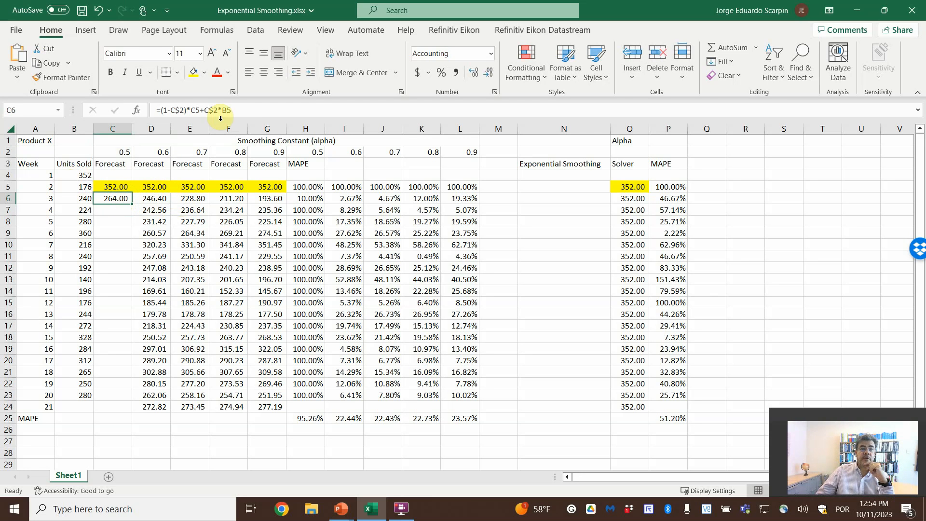
pyautogui.moveTo(221, 110)
pyautogui.write('$')
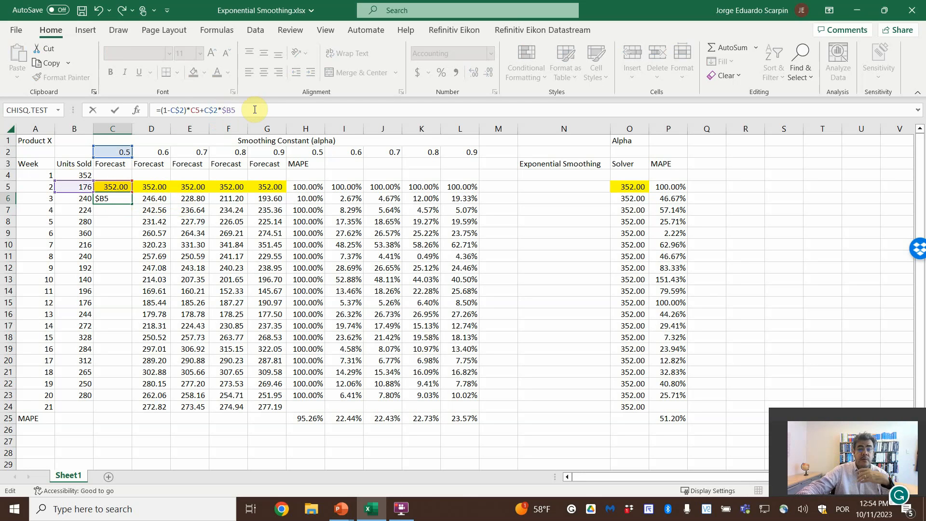
pyautogui.press('Enter')
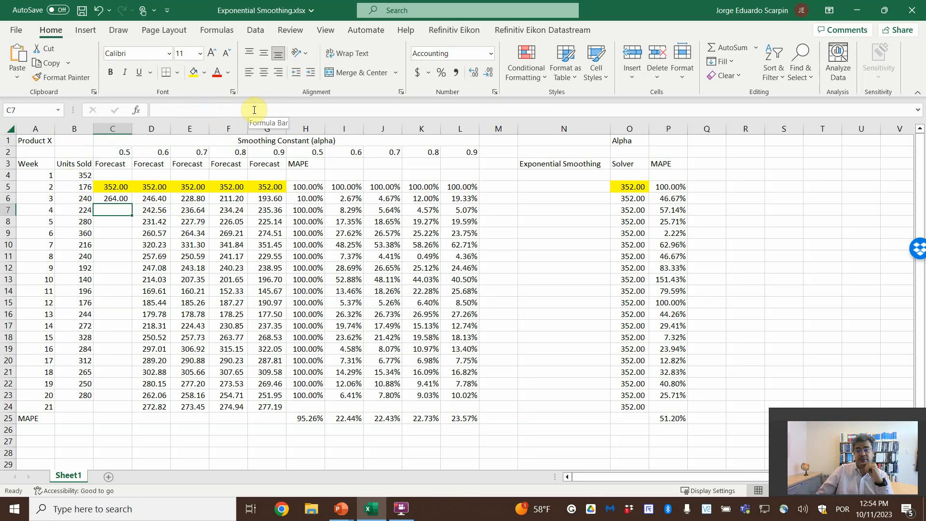
pyautogui.click(112, 199)
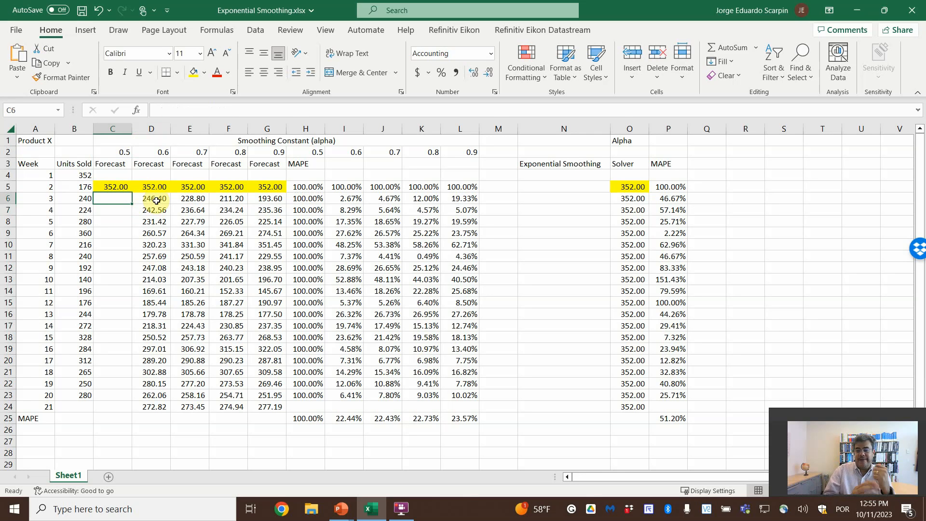
# Rebuild C6's smoothing formula and fill it down to week 20, giving MAPE 22.89%
pyautogui.write('=')
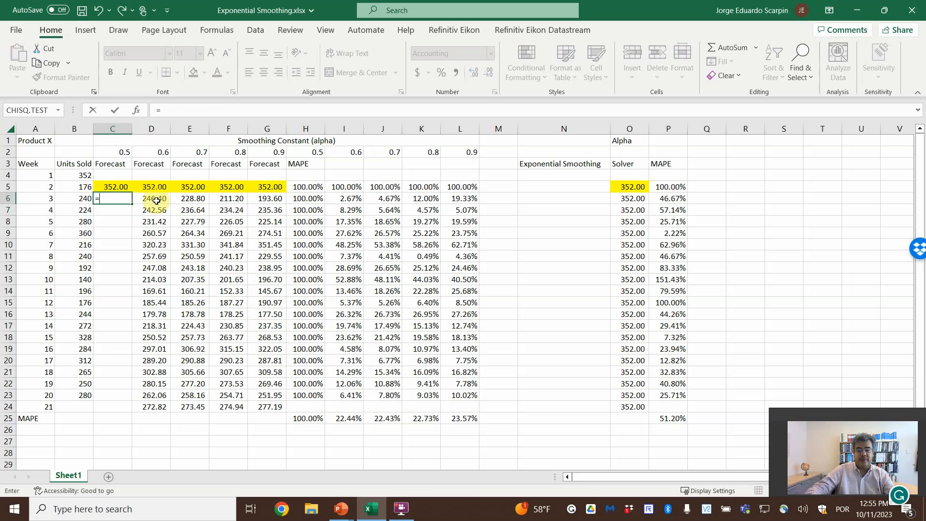
pyautogui.write('(1-')
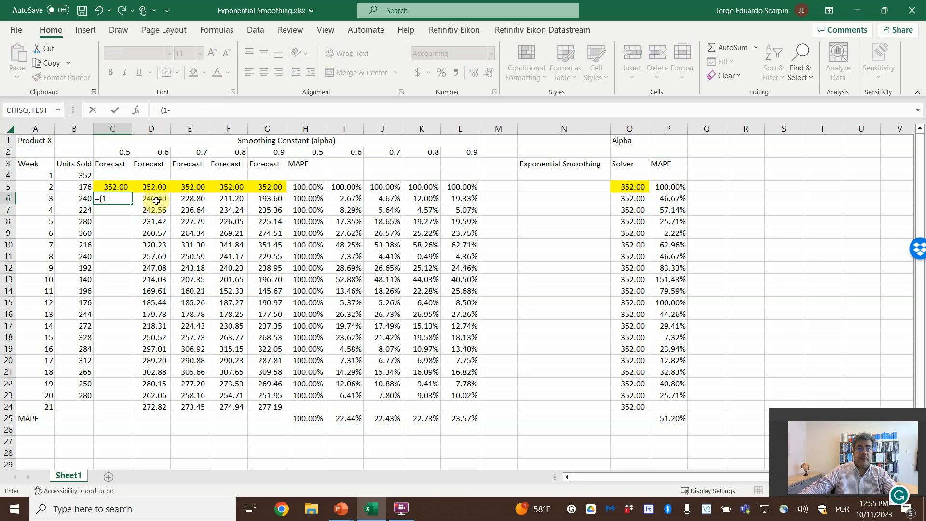
pyautogui.click(113, 152)
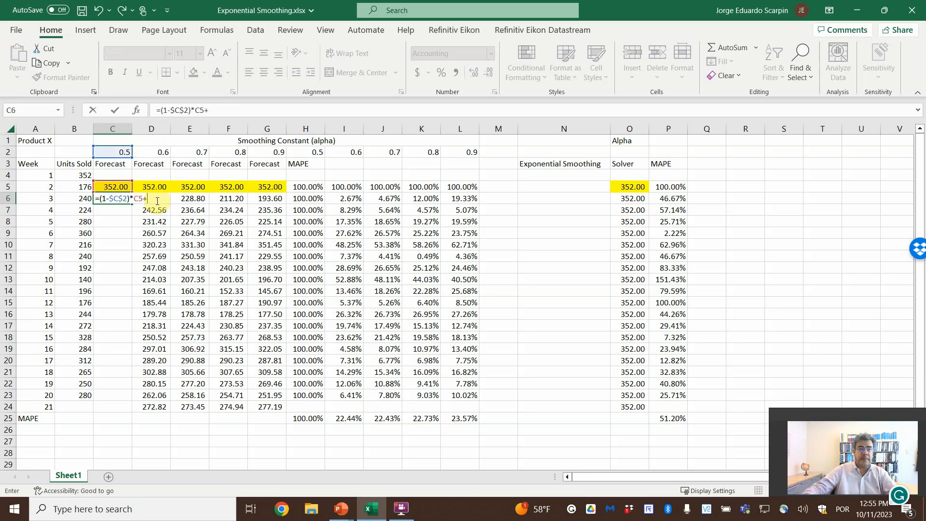
pyautogui.click(113, 152)
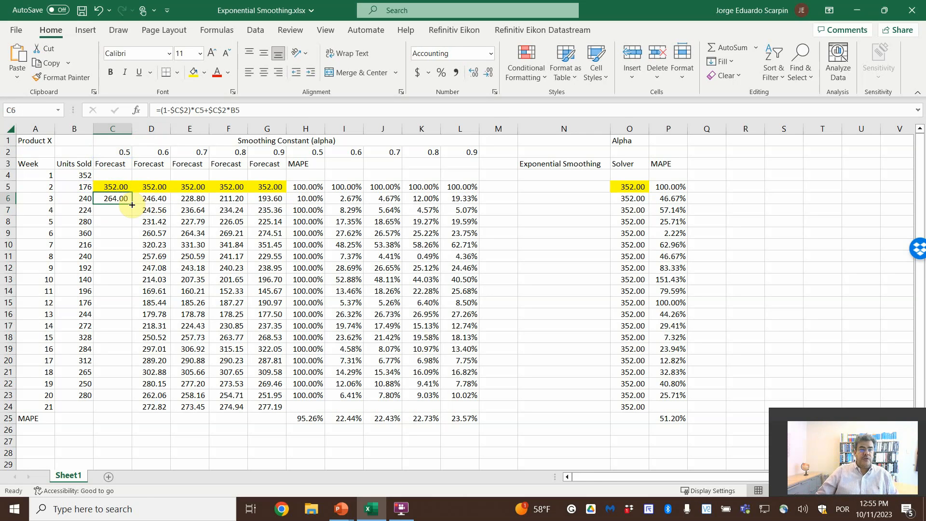
pyautogui.moveTo(132, 203); pyautogui.dragTo(134, 408)
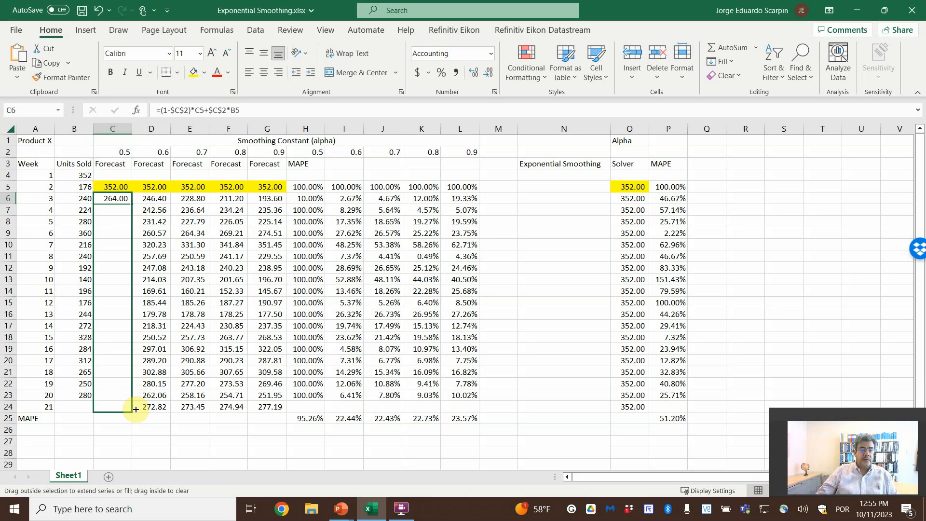
pyautogui.moveTo(113, 198); pyautogui.dragTo(112, 394)
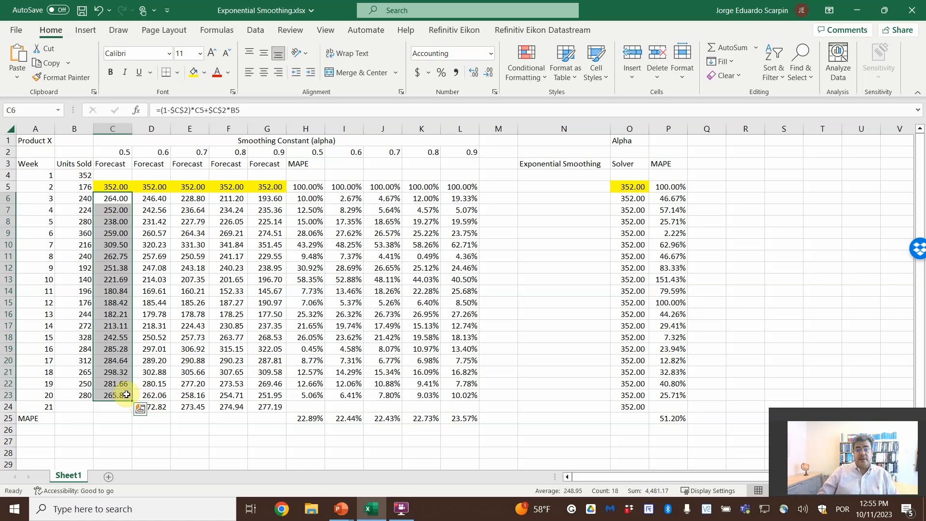
pyautogui.click(114, 395)
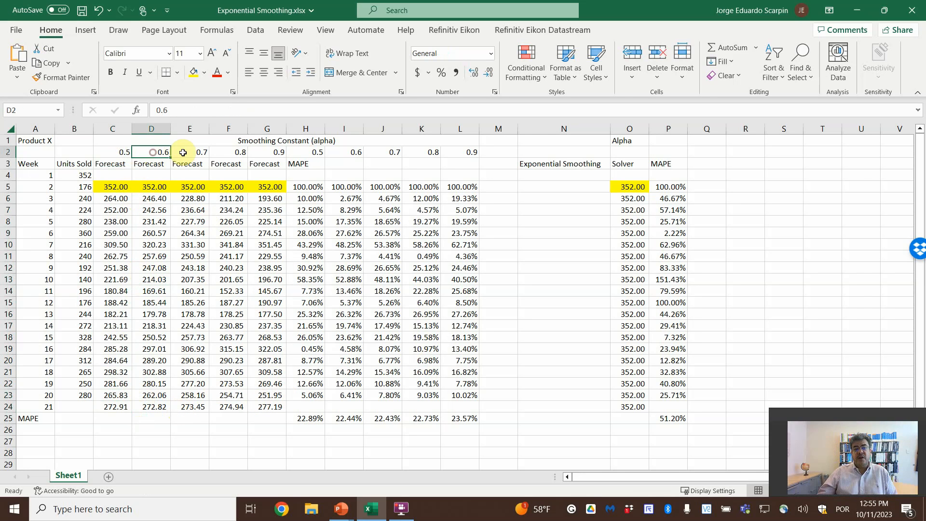
pyautogui.click(267, 152)
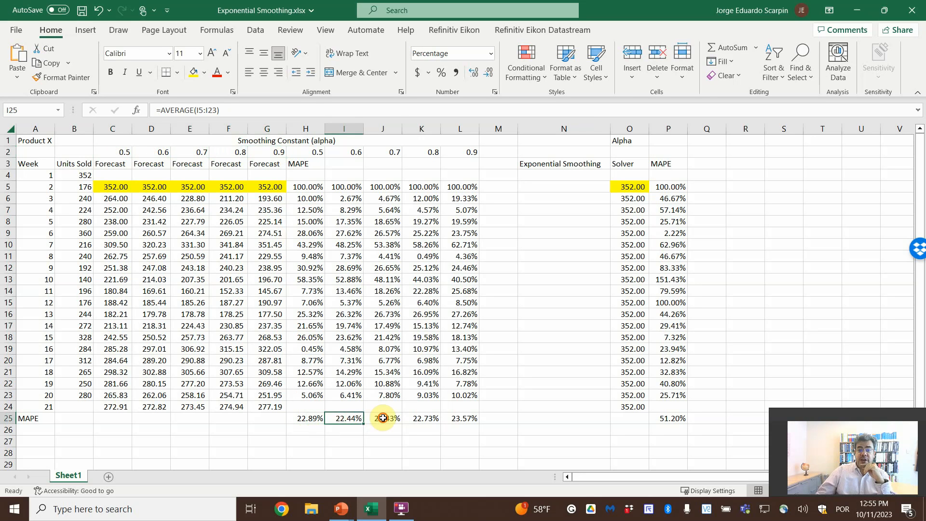
pyautogui.click(461, 417)
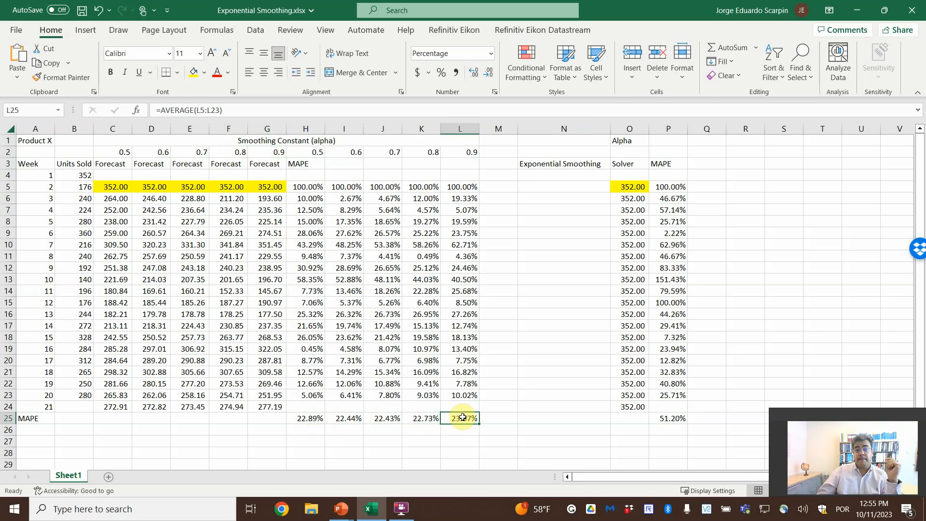
pyautogui.click(382, 418)
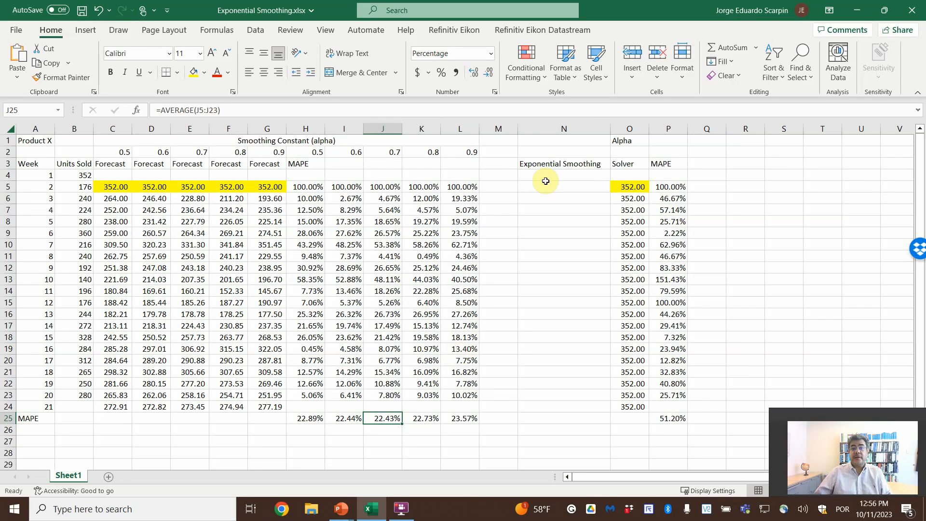
pyautogui.click(564, 187)
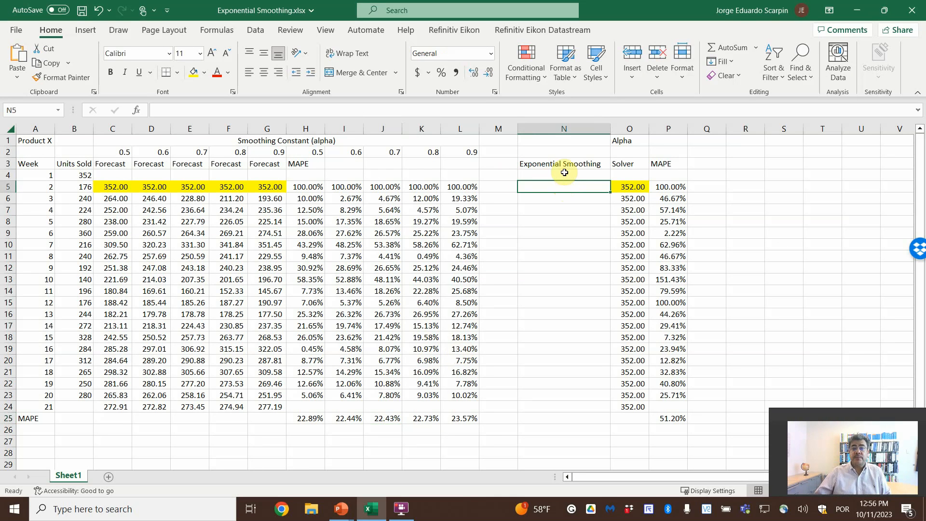
pyautogui.moveTo(574, 142)
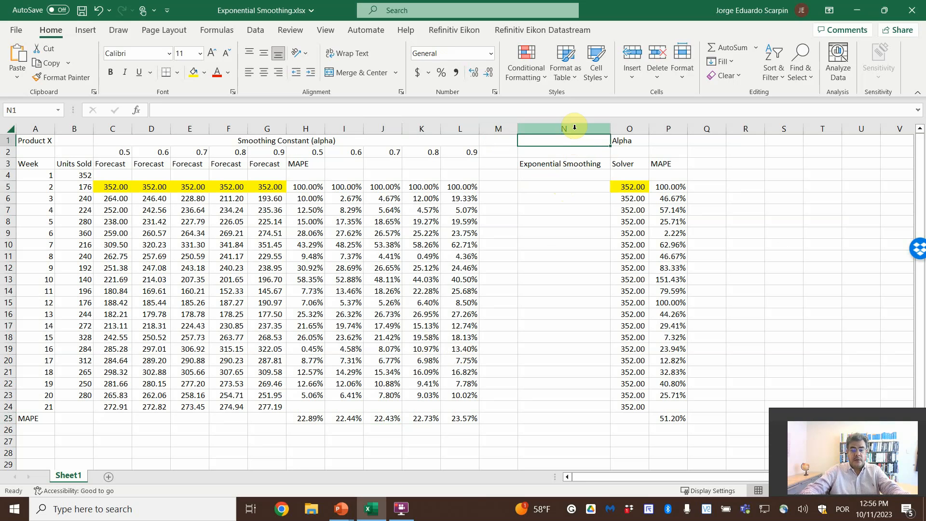
pyautogui.doubleClick(563, 139)
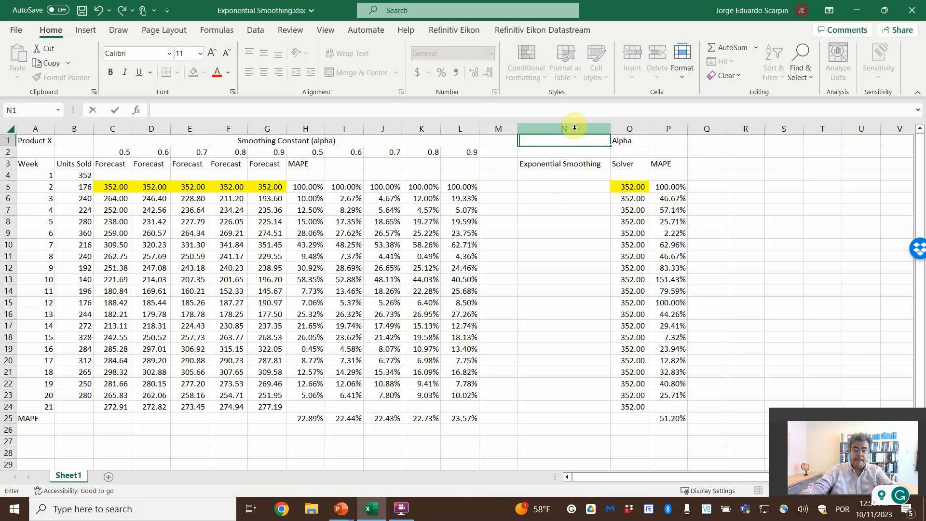
# Put the heading 'Alpha' in N1 and link N2 to D2's 0.6 constant
pyautogui.write('Alpha')
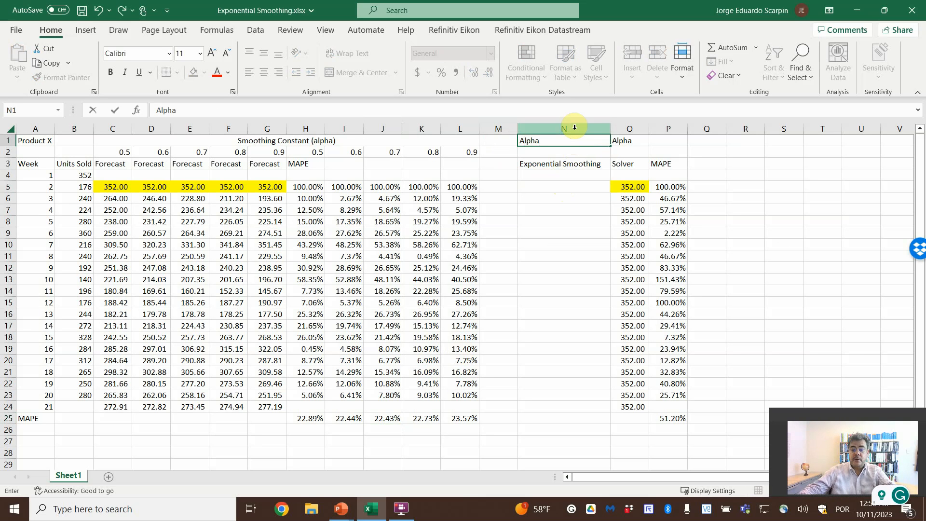
pyautogui.write('+D2')
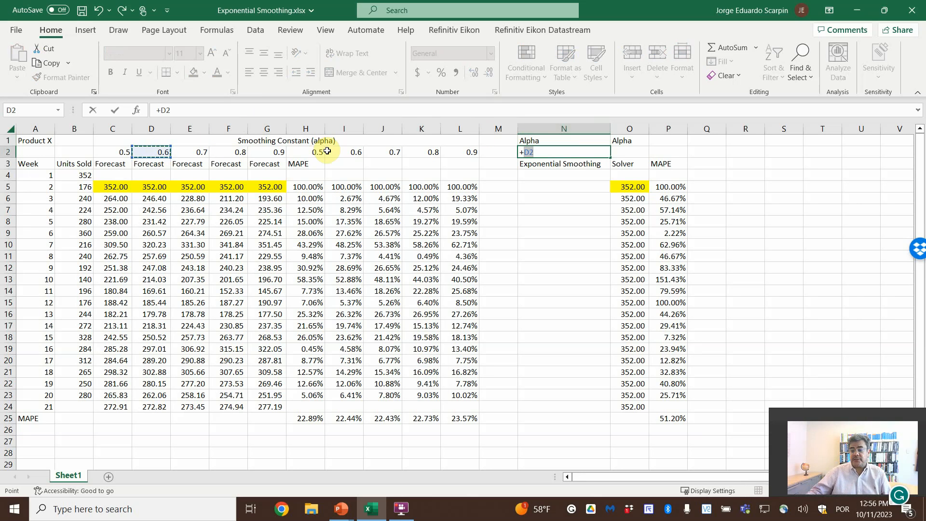
pyautogui.click(563, 163)
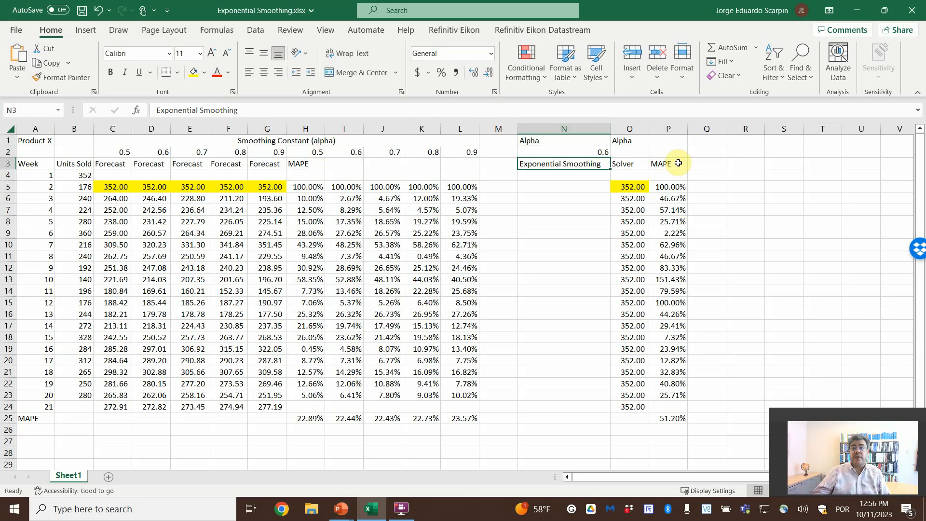
pyautogui.click(255, 30)
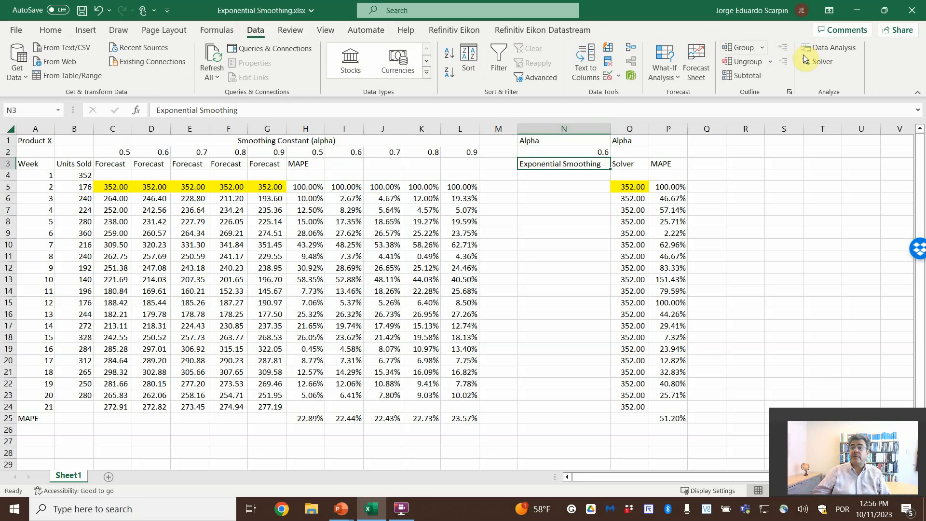
# Run Exponential Smoothing on B3:B23 with damping 0.4, labels, output at N4, and chart
pyautogui.click(833, 48)
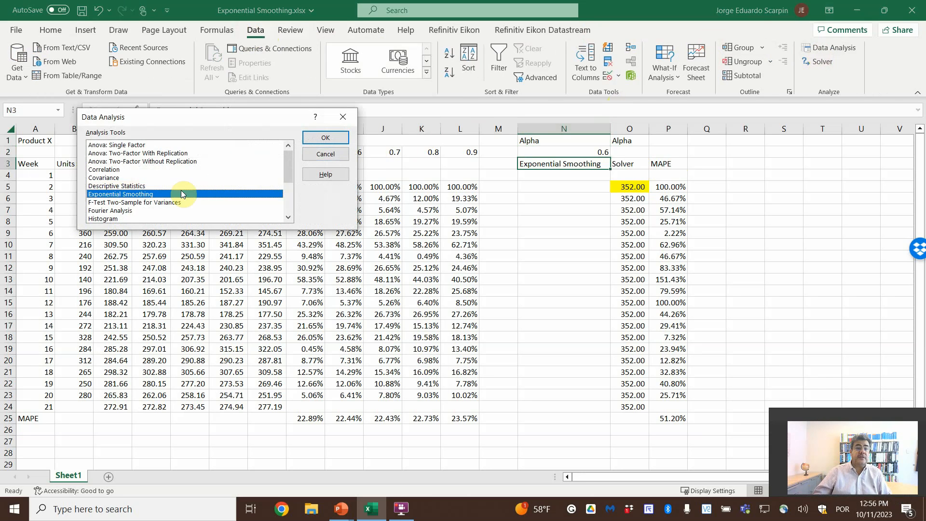
pyautogui.click(325, 138)
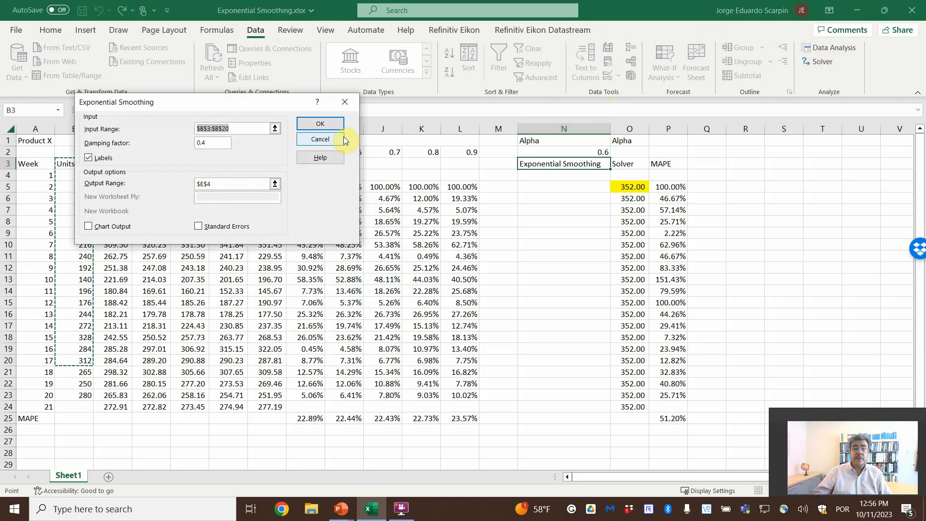
pyautogui.click(238, 128)
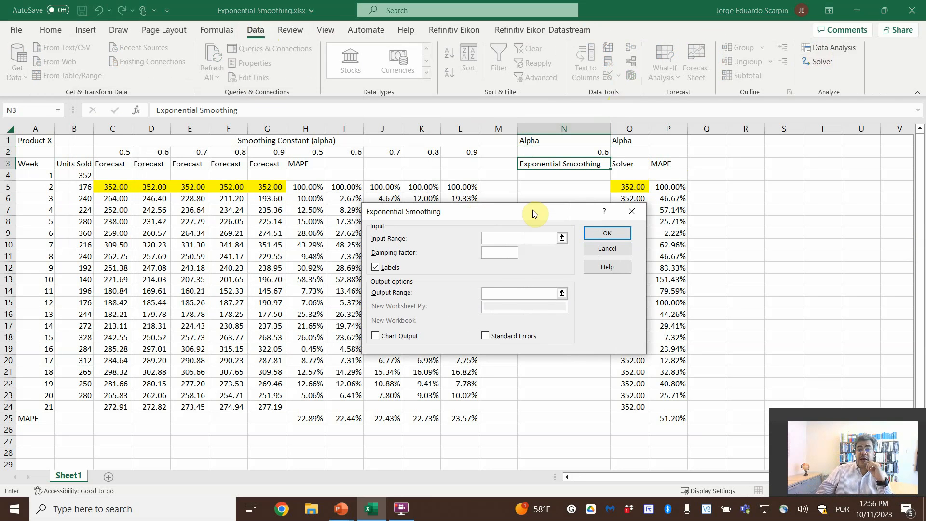
pyautogui.click(74, 174)
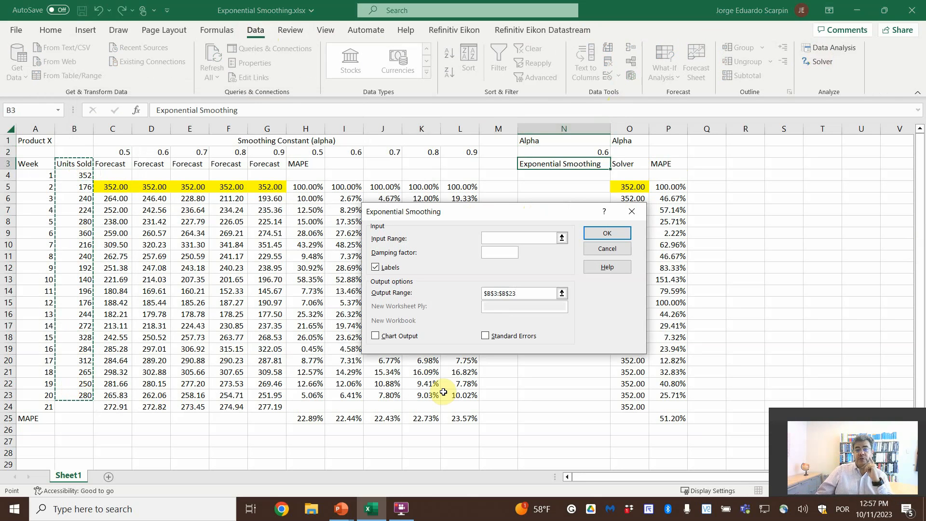
pyautogui.click(518, 237)
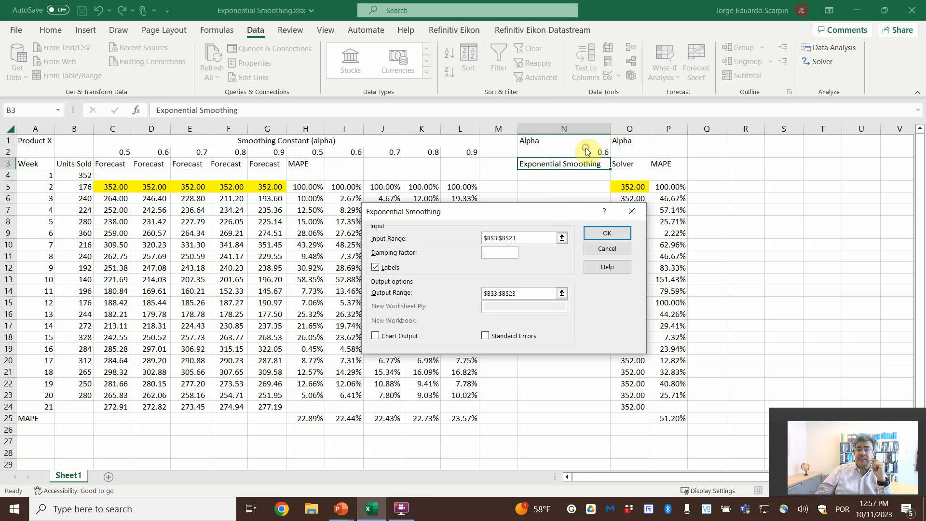
pyautogui.moveTo(593, 159)
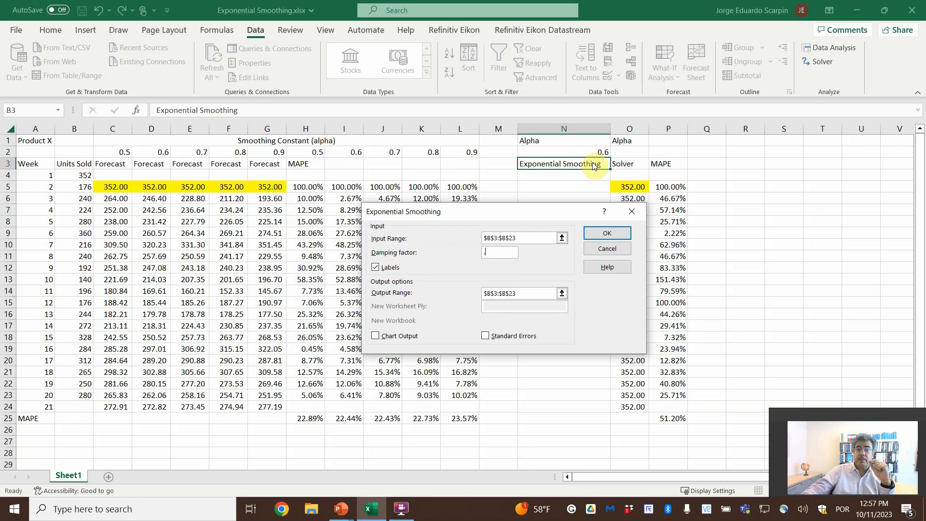
pyautogui.write('0.4')
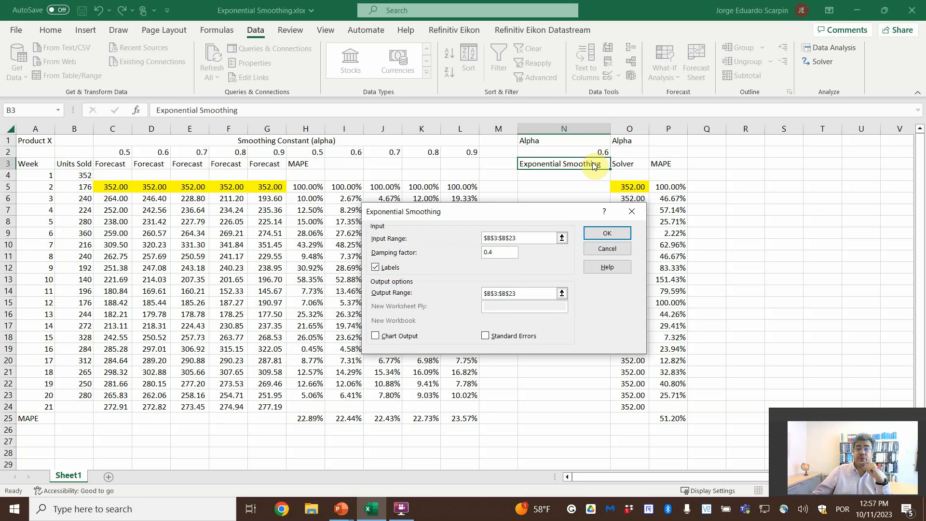
pyautogui.click(520, 293)
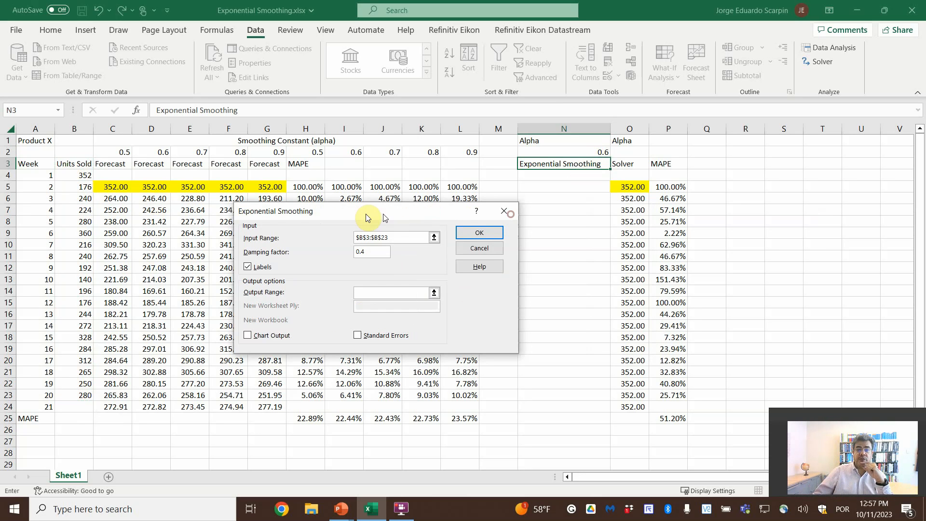
pyautogui.click(553, 177)
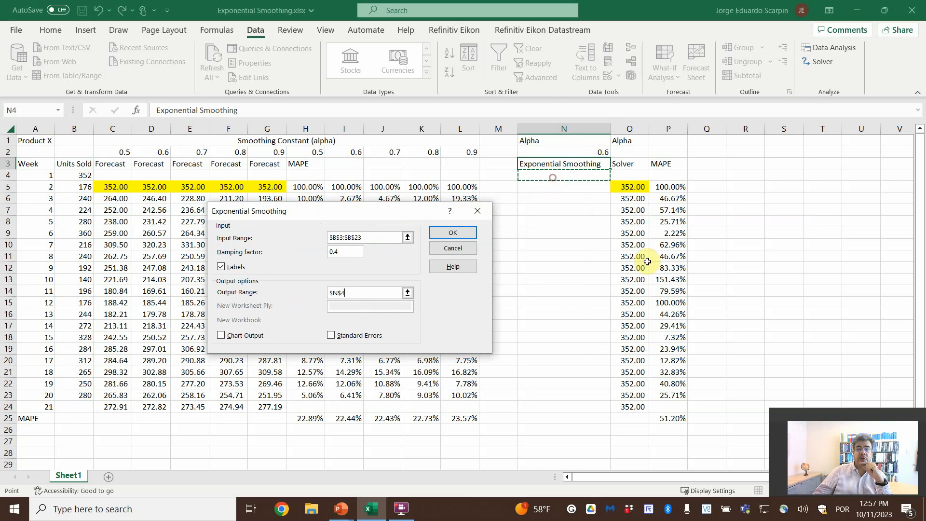
pyautogui.moveTo(373, 303)
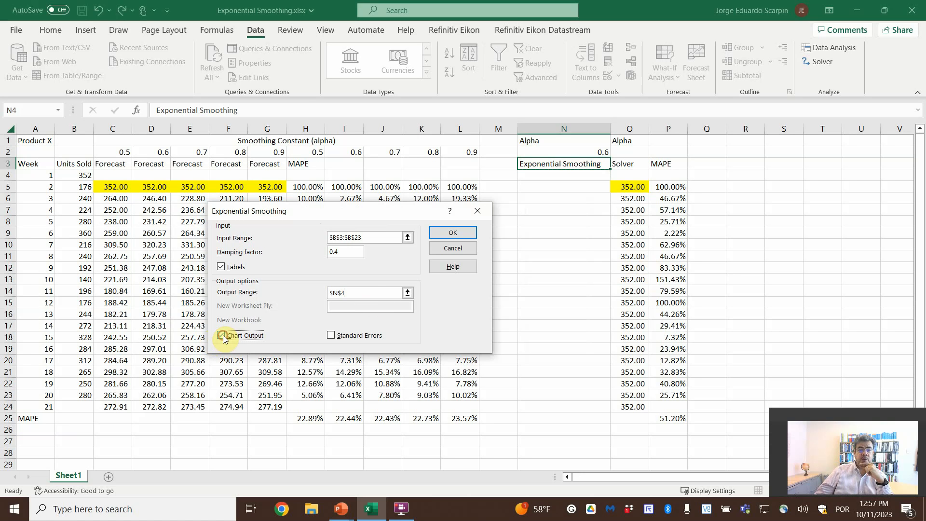
pyautogui.click(453, 233)
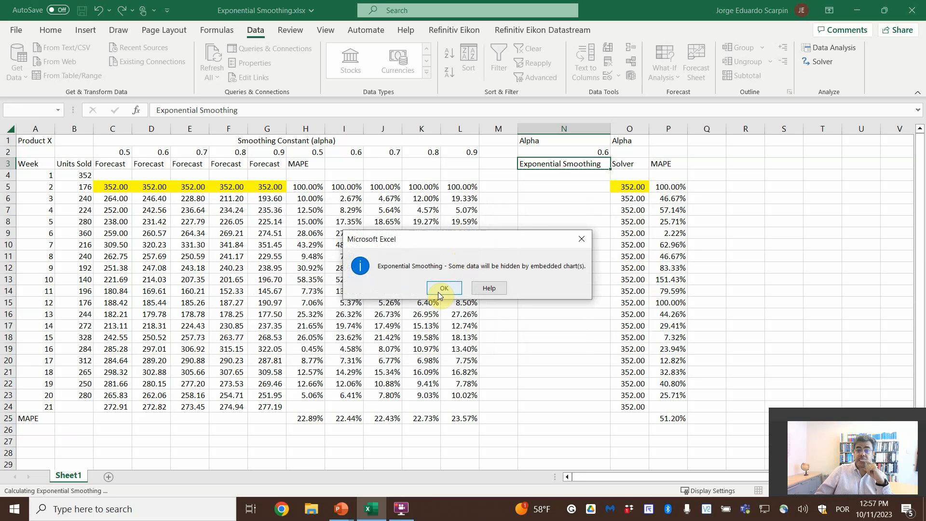
# Accept the hidden-data warning and drag the chart beside the MAPE column
pyautogui.click(444, 288)
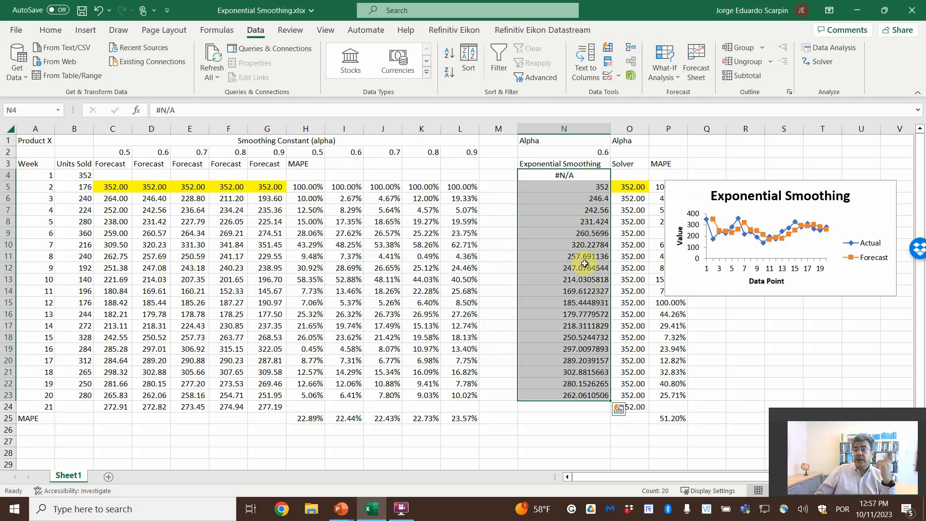
pyautogui.moveTo(857, 227)
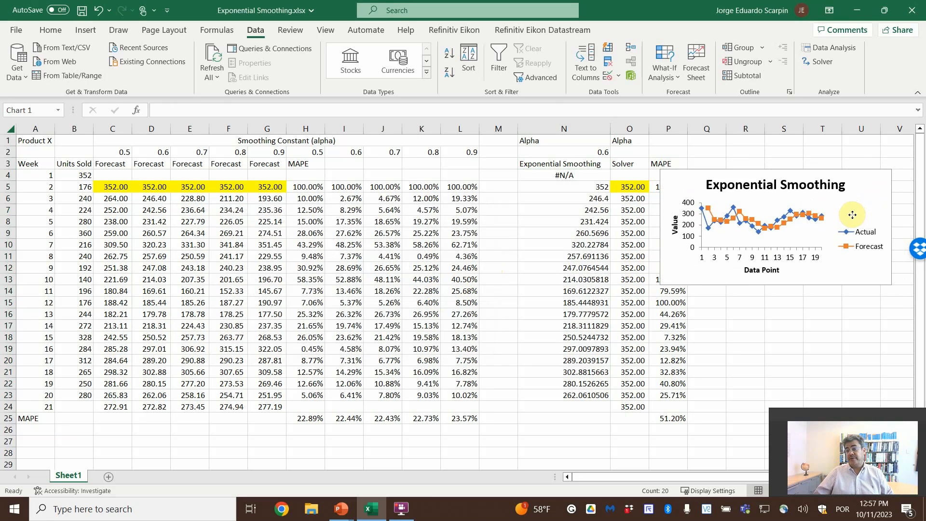
pyautogui.moveTo(852, 215); pyautogui.dragTo(884, 246)
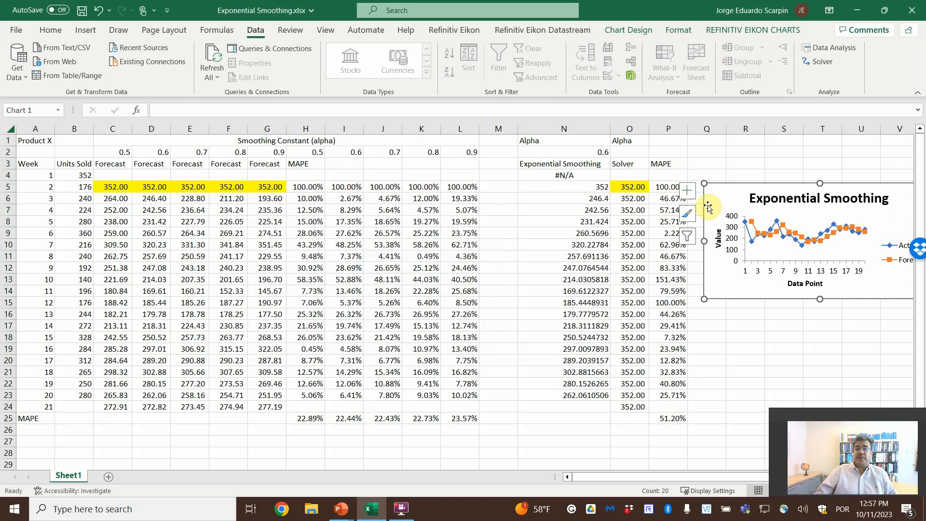
pyautogui.moveTo(234, 215)
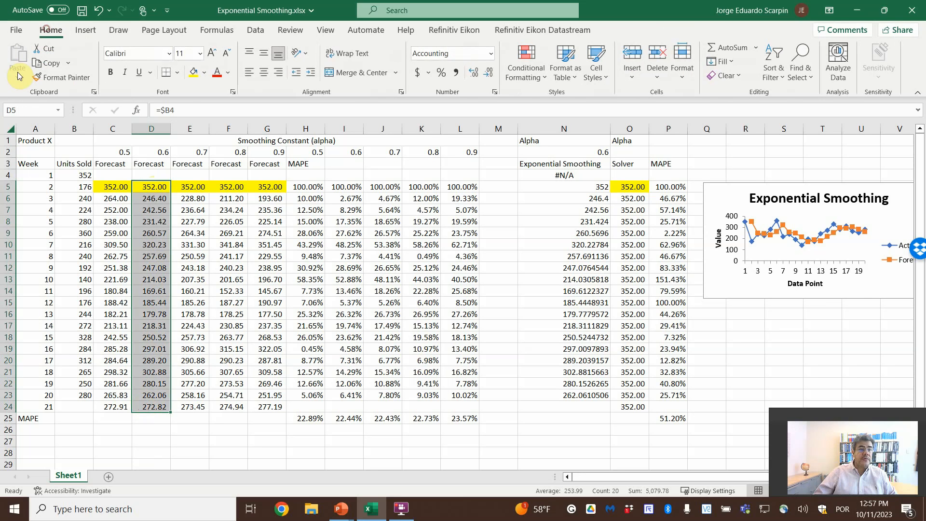
# Format column N like column D and extend its forecasts to week 21's 272.82
pyautogui.click(574, 186)
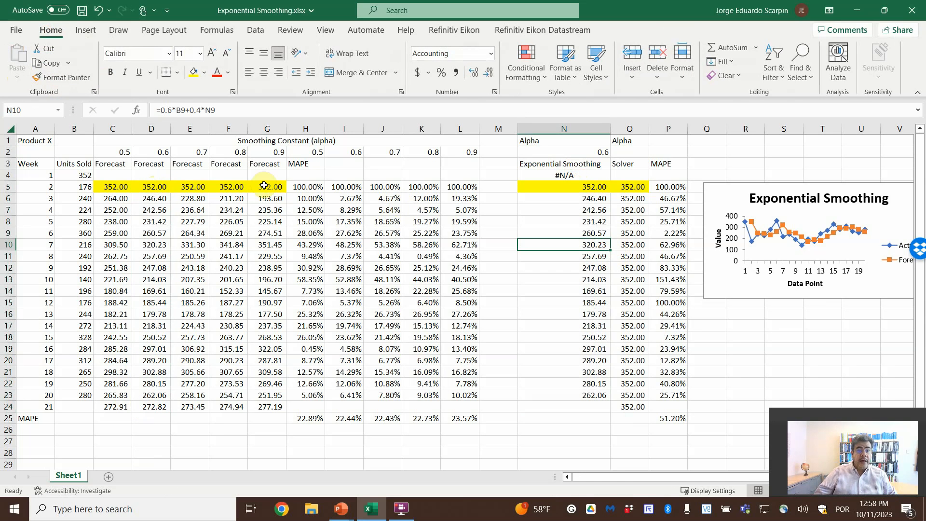
pyautogui.moveTo(153, 159)
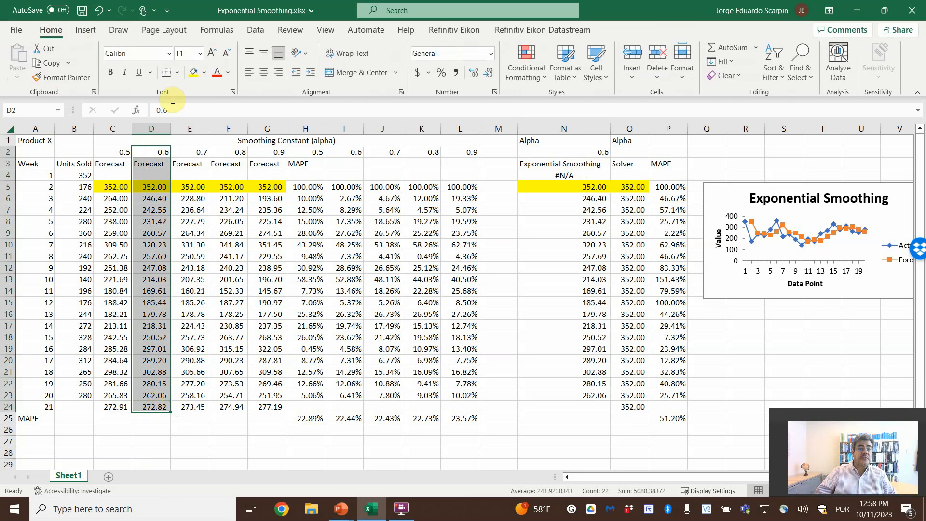
pyautogui.click(193, 72)
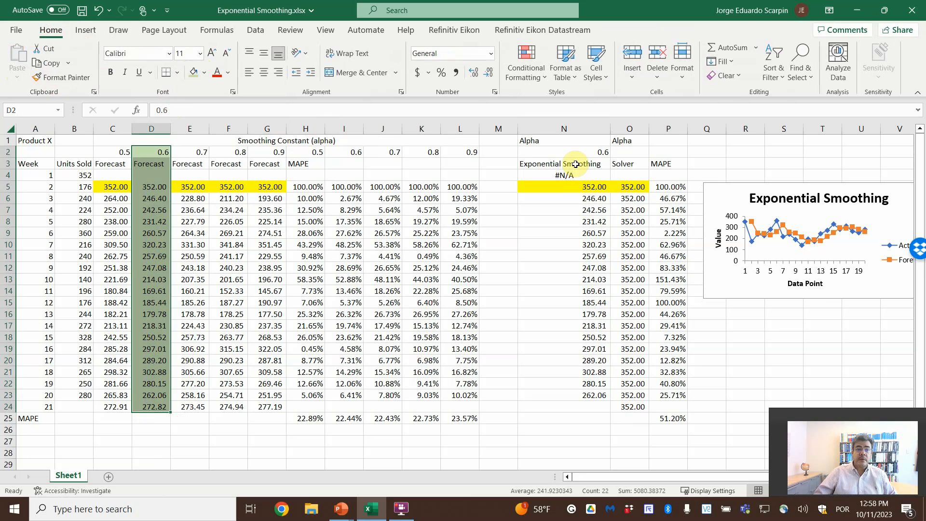
pyautogui.click(563, 164)
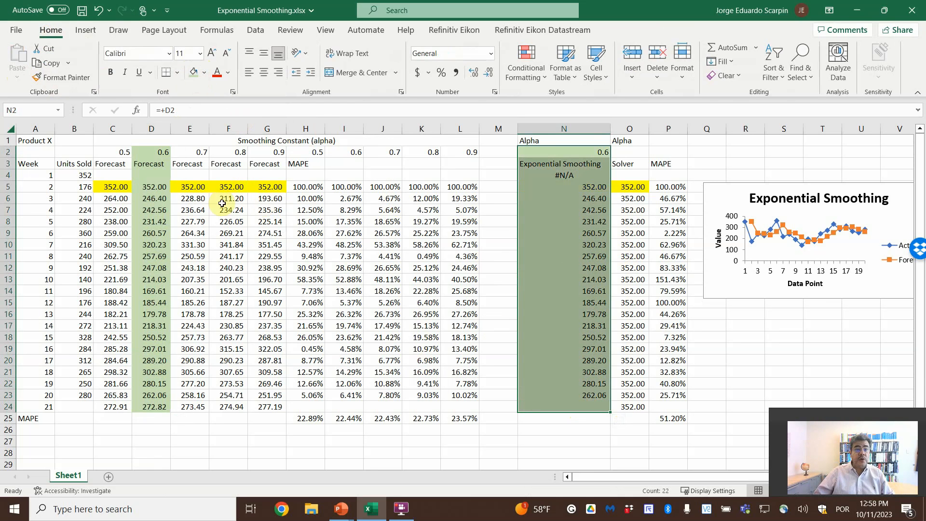
pyautogui.click(564, 233)
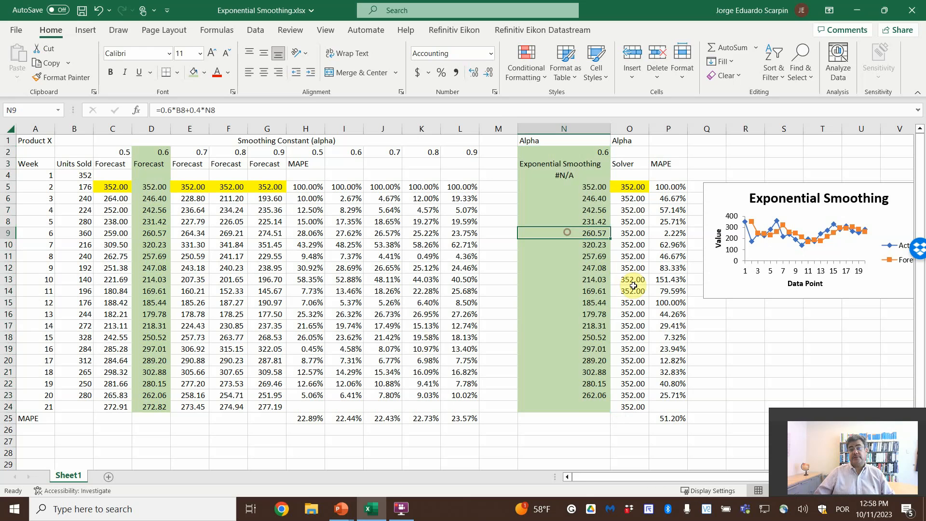
pyautogui.moveTo(519, 390)
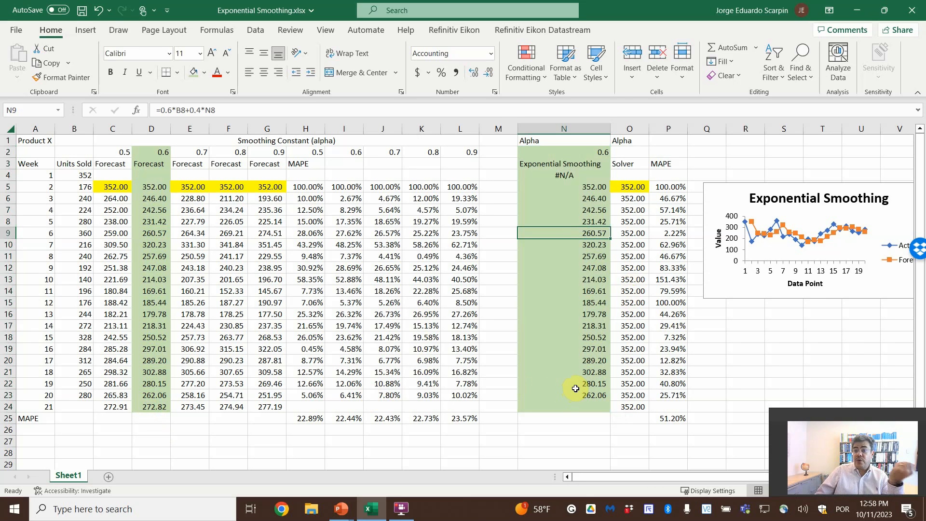
pyautogui.click(582, 395)
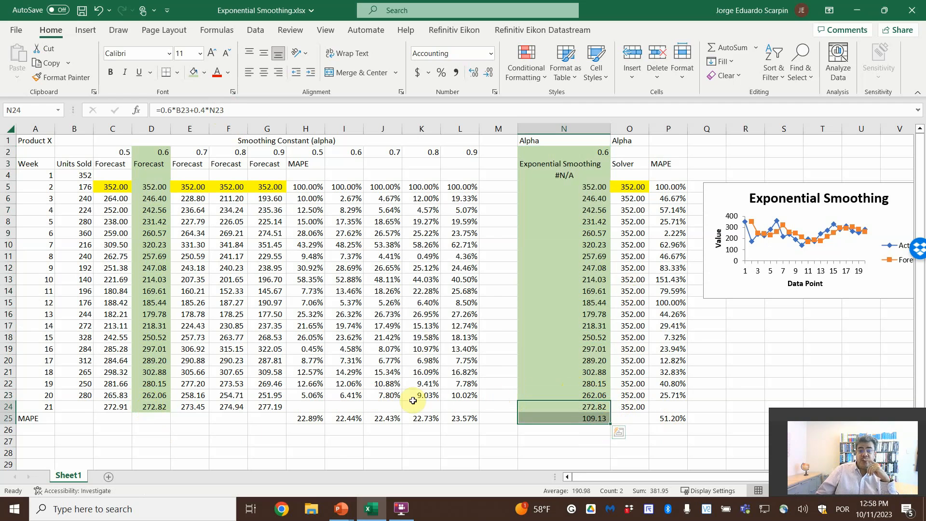
pyautogui.moveTo(82, 409)
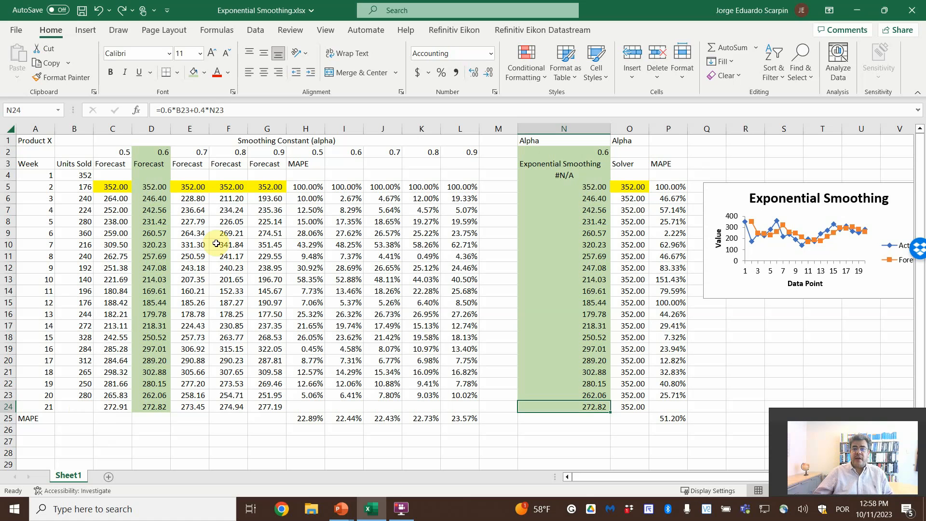
# Clear N4's #N/A, test 400 in week 3, then restore its 246.40 formula
pyautogui.click(562, 175)
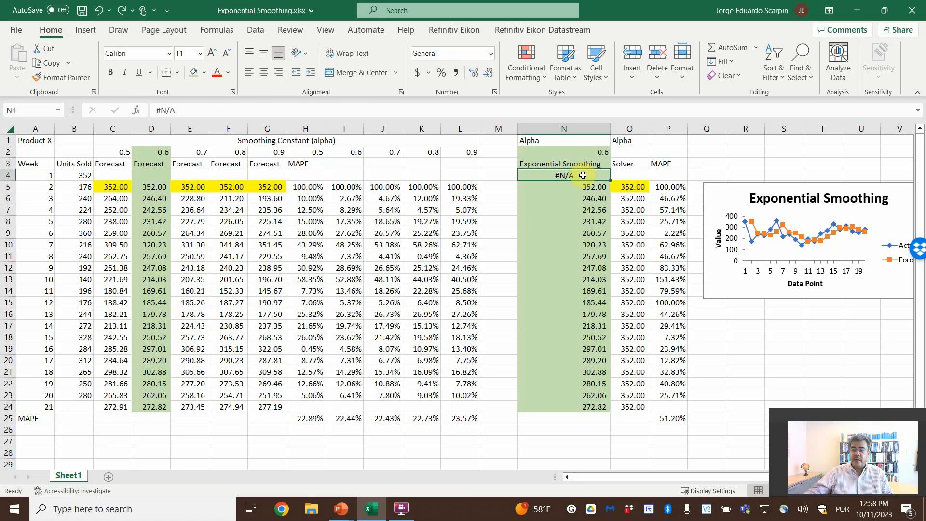
pyautogui.press('Delete')
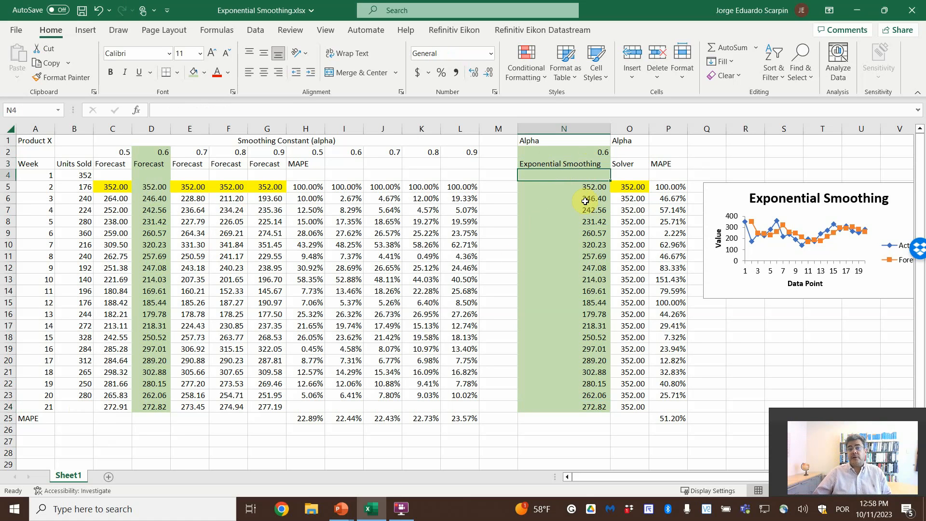
pyautogui.write('400')
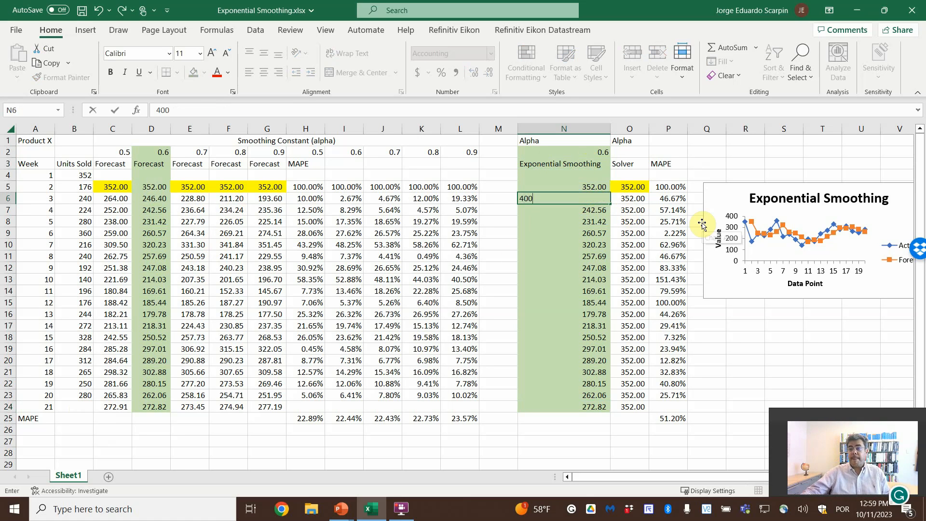
pyautogui.press('Enter')
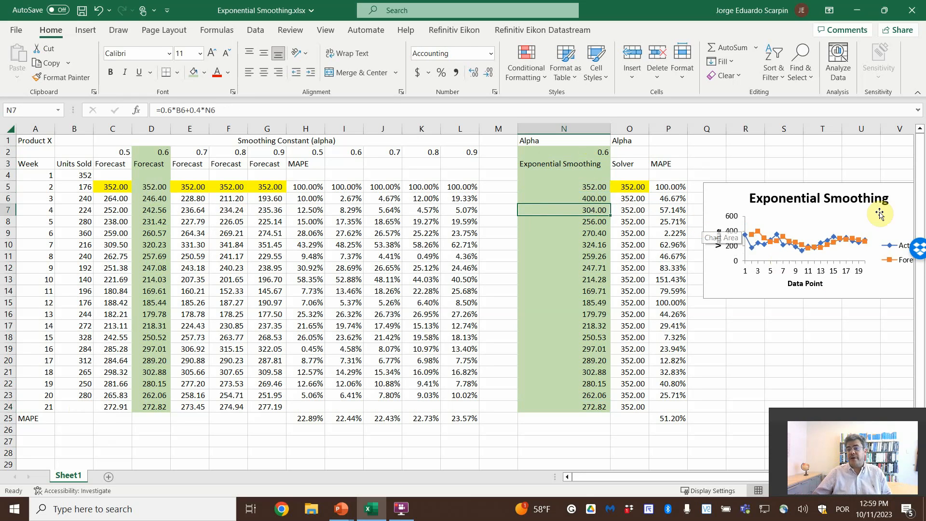
pyautogui.moveTo(844, 245)
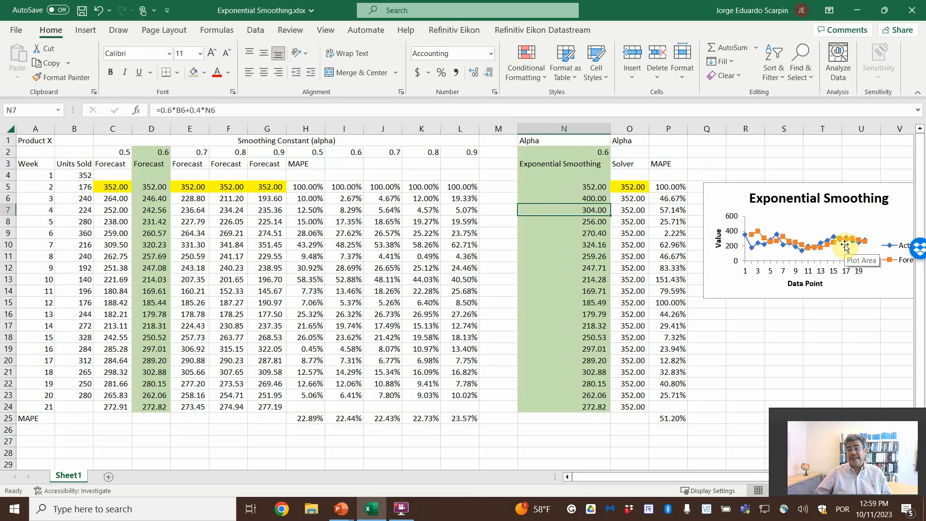
pyautogui.click(564, 198)
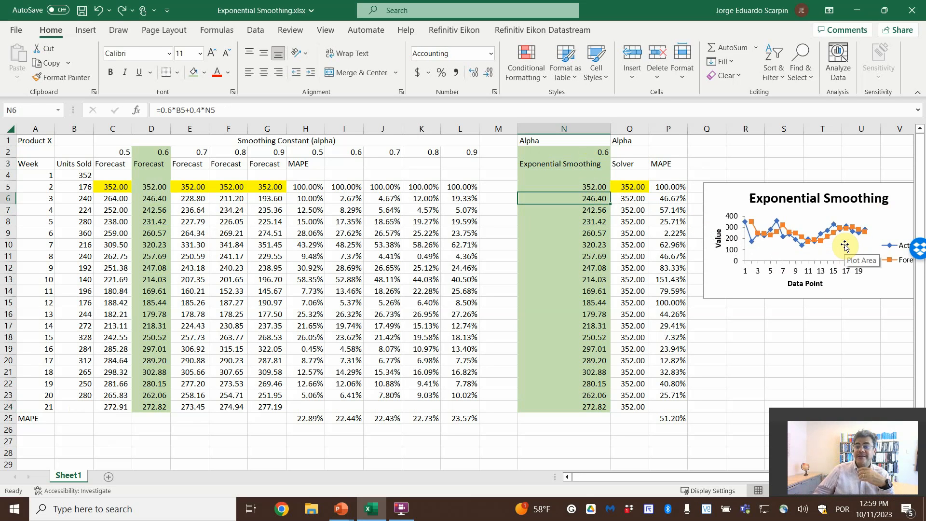
pyautogui.moveTo(827, 235)
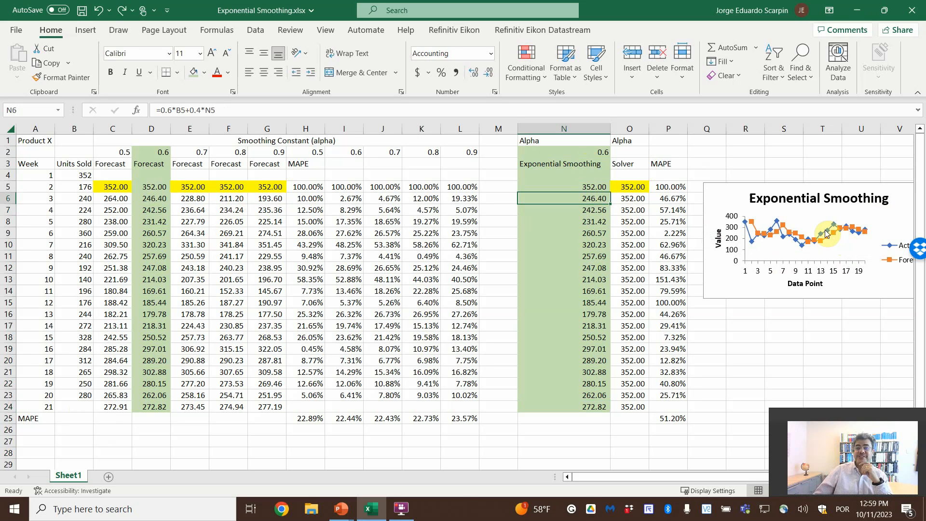
pyautogui.moveTo(827, 233)
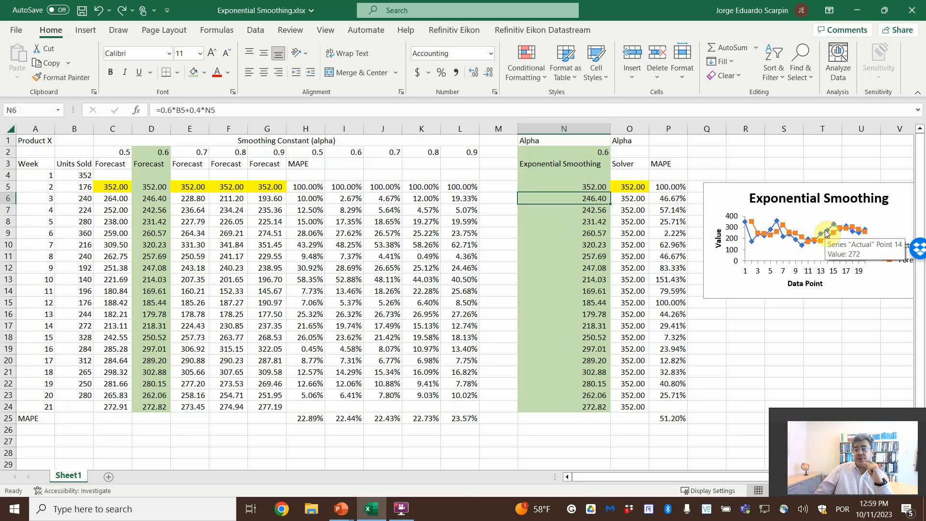
pyautogui.moveTo(320, 46)
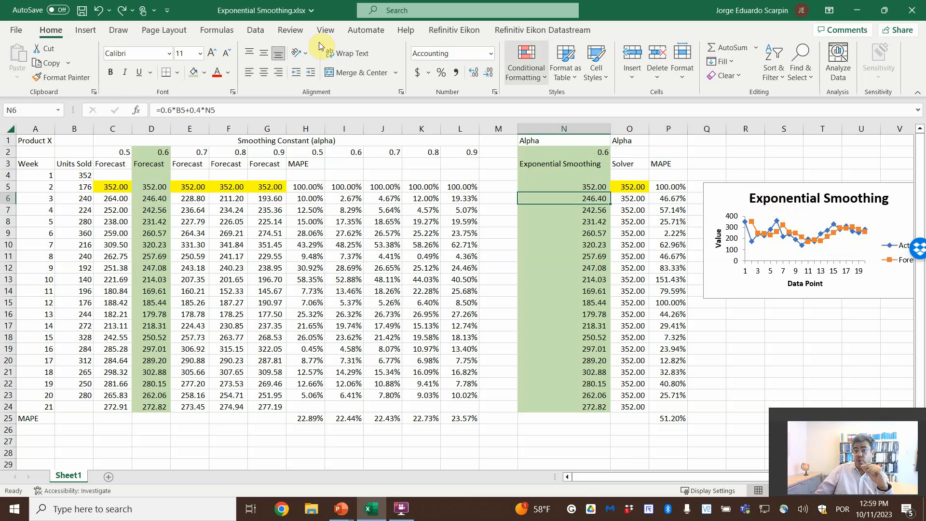
# Enable the Solver Add-in in Excel Options, then reset Solver and close it
pyautogui.click(255, 29)
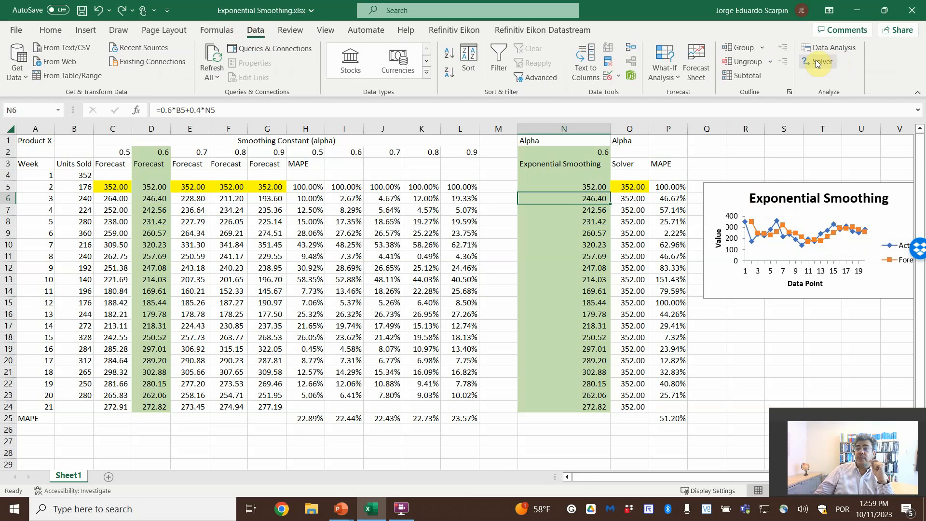
pyautogui.moveTo(818, 62)
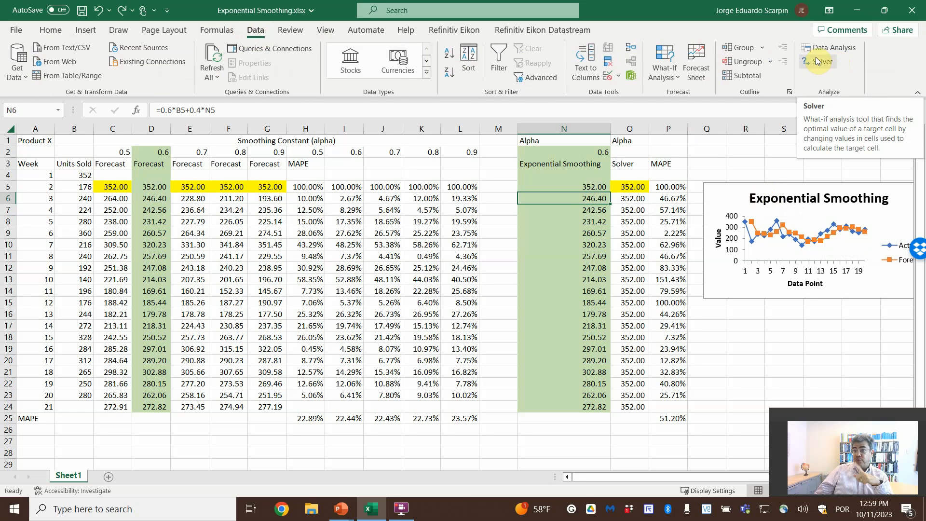
pyautogui.click(16, 30)
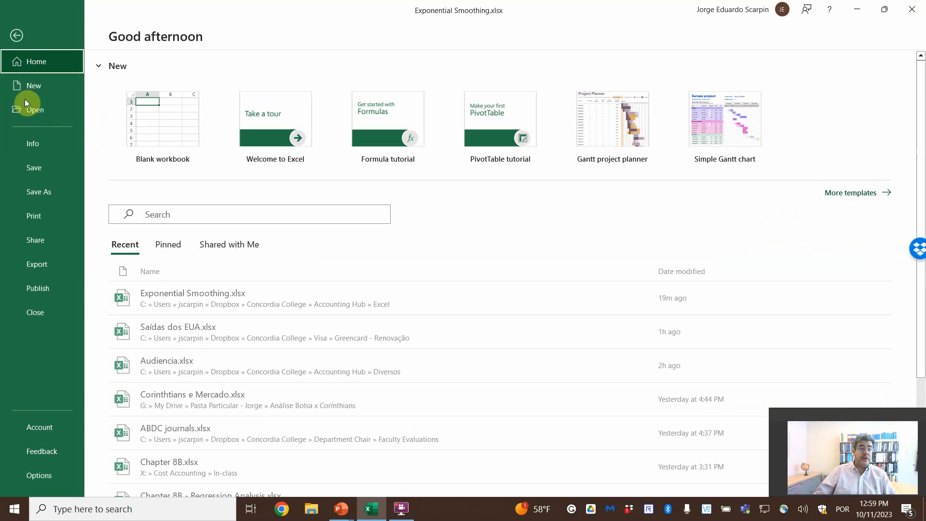
pyautogui.click(39, 475)
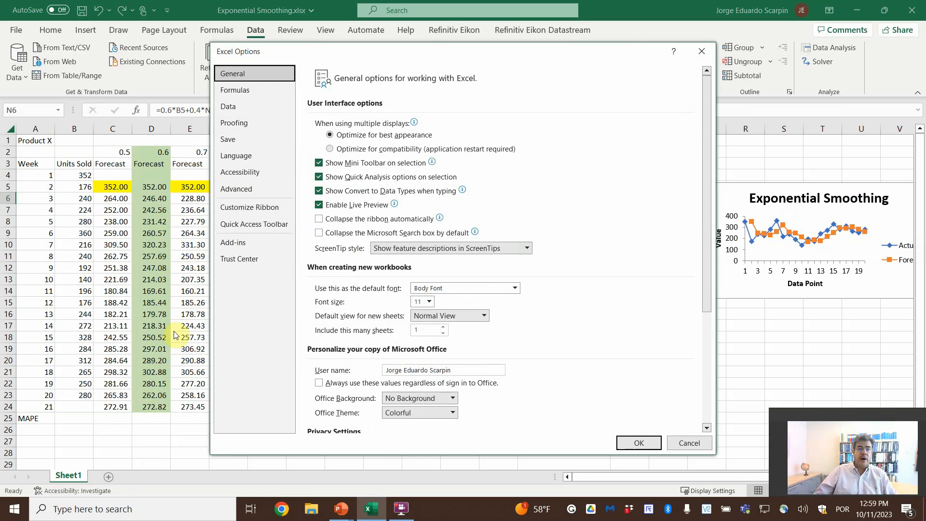
pyautogui.click(233, 242)
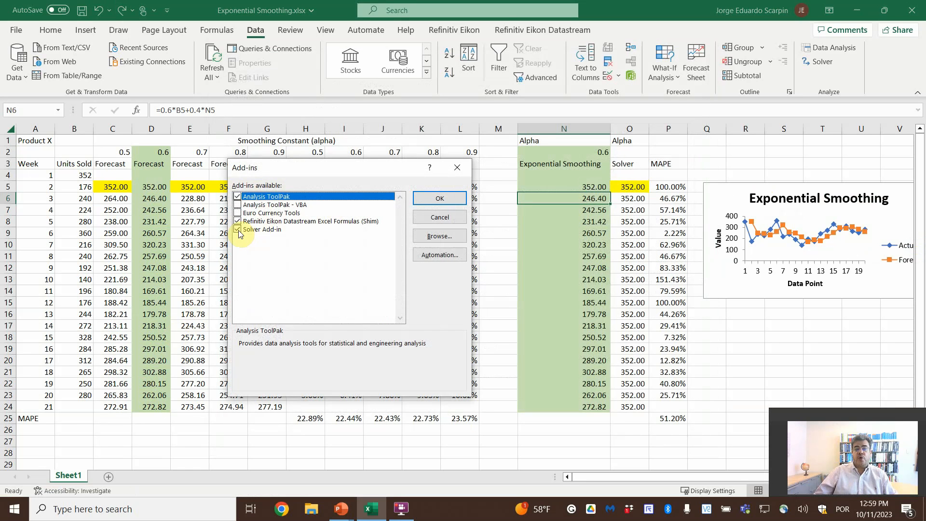
pyautogui.click(439, 198)
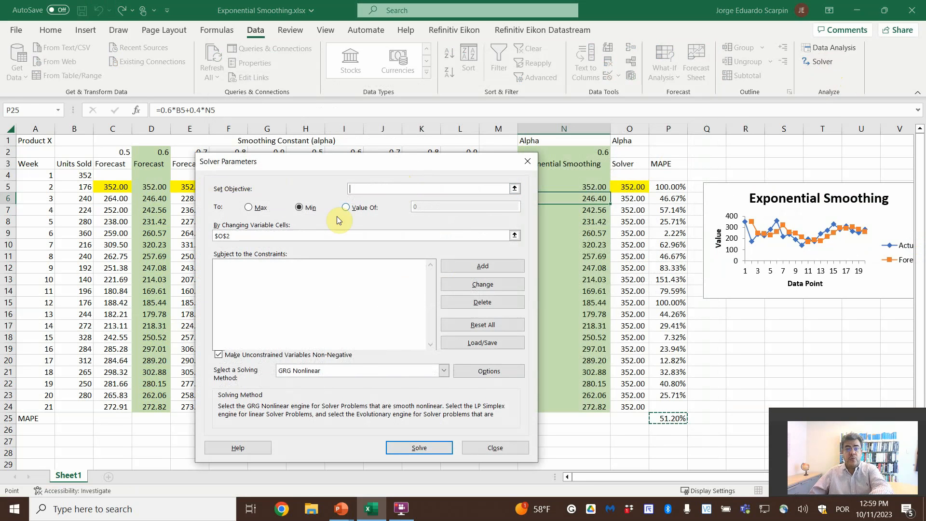
pyautogui.click(248, 207)
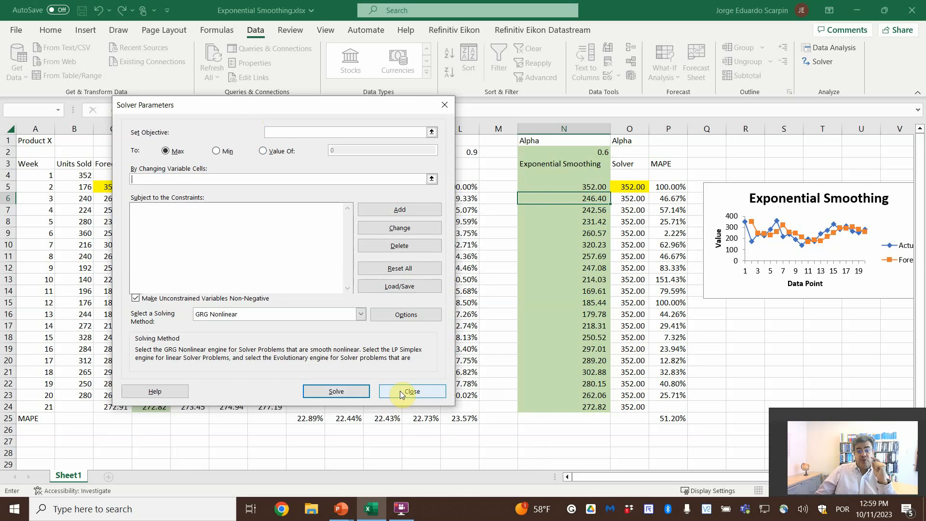
pyautogui.click(411, 391)
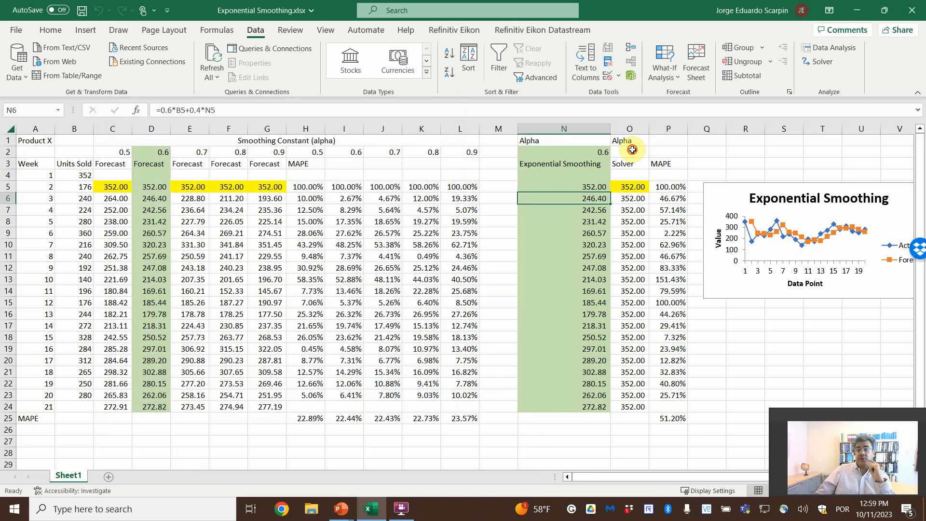
pyautogui.click(629, 152)
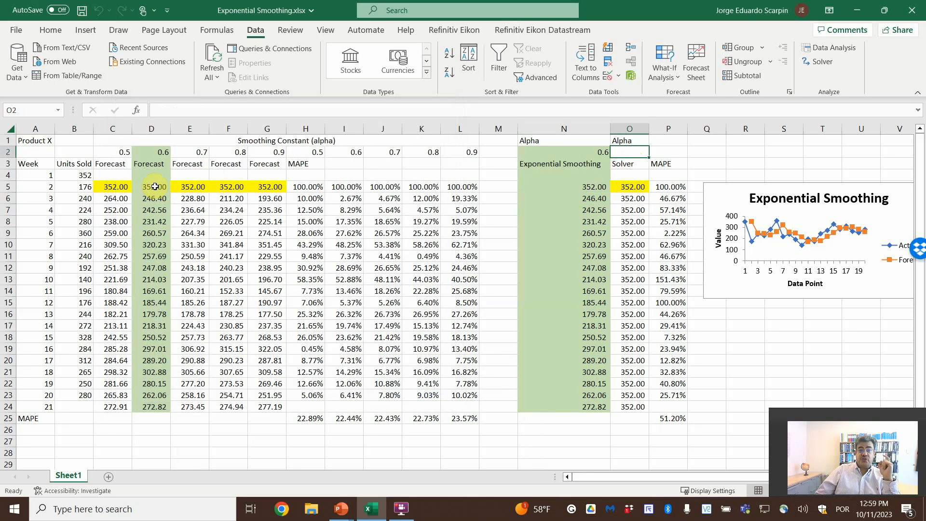
pyautogui.moveTo(227, 221); pyautogui.dragTo(227, 266)
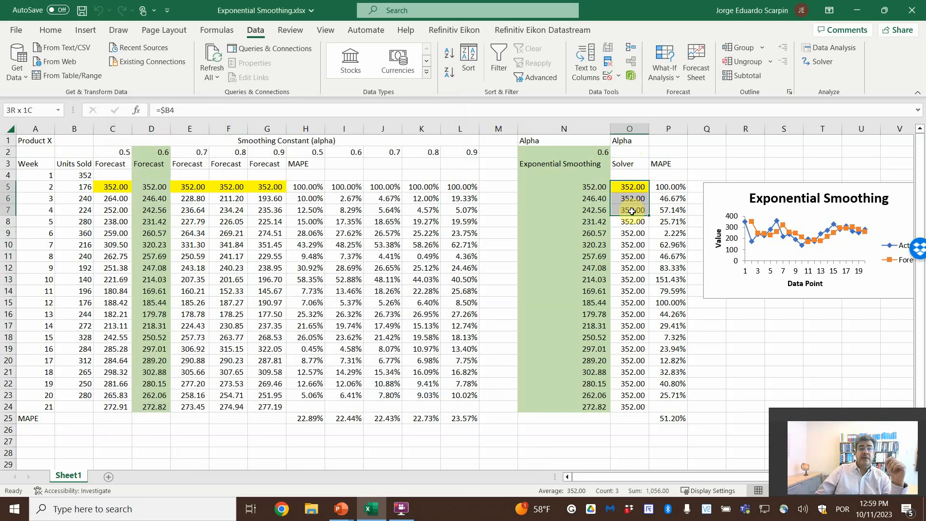
pyautogui.click(629, 198)
pyautogui.write('0.6')
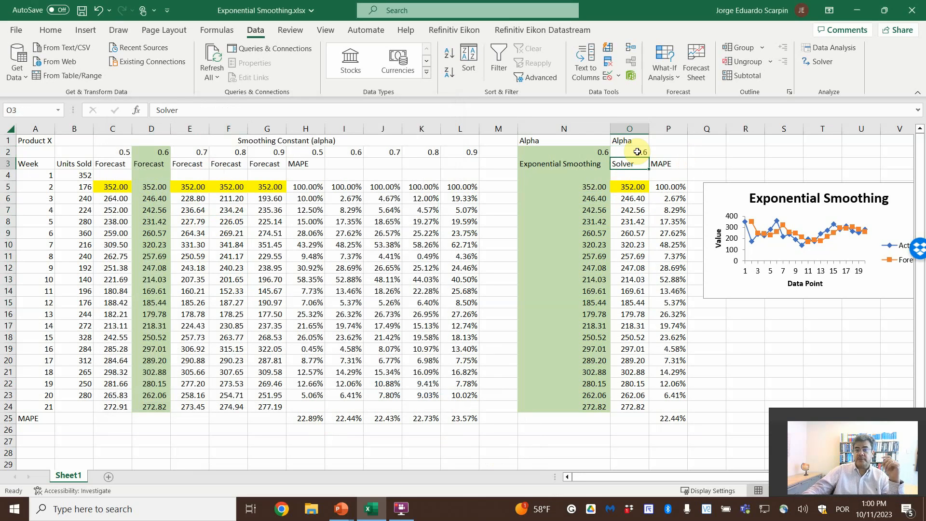
pyautogui.click(629, 152)
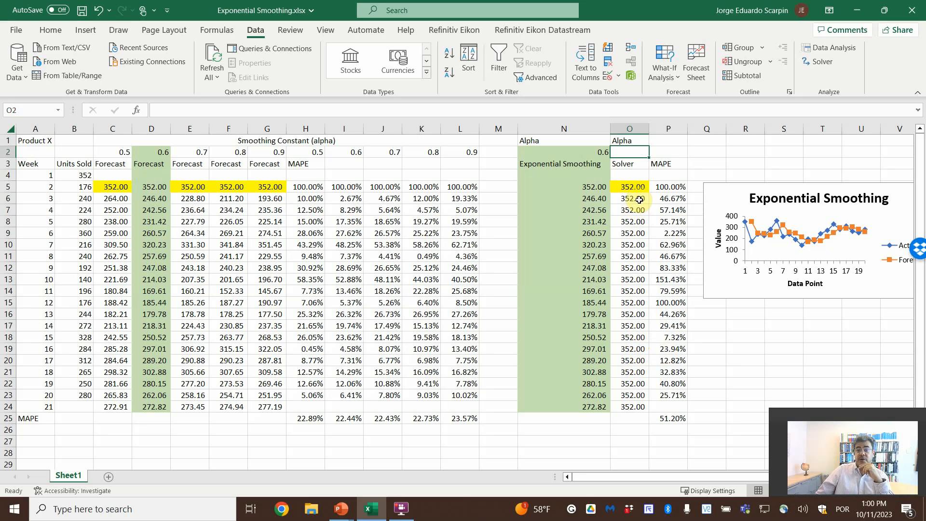
pyautogui.click(629, 198)
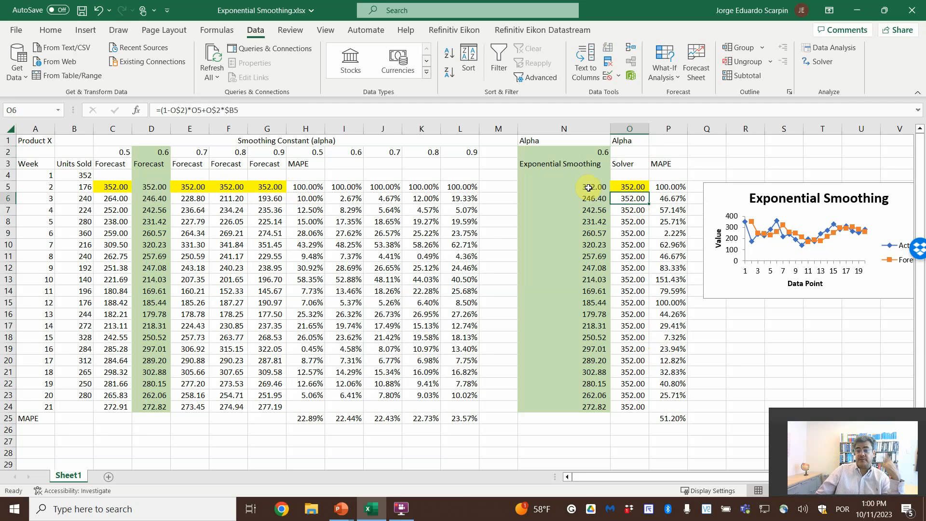
pyautogui.click(667, 417)
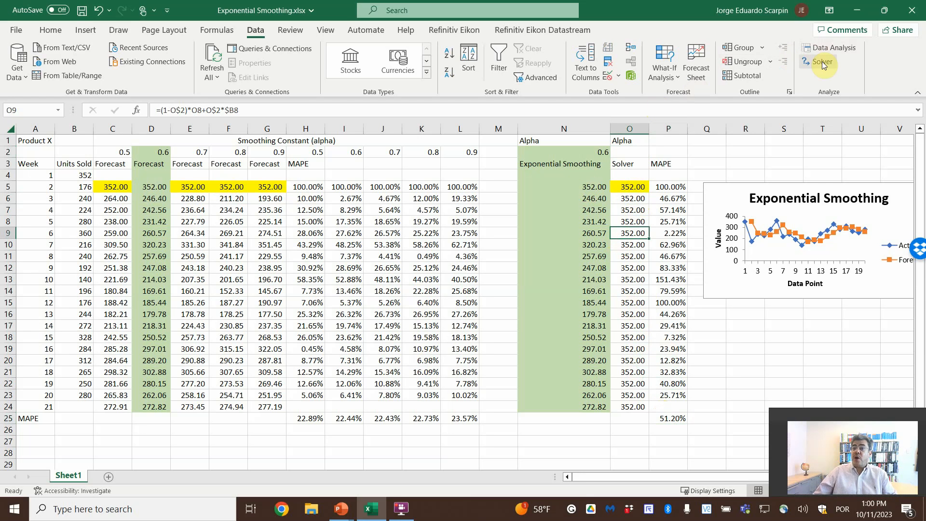
# Minimise MAPE in P25 by changing alpha in O2 with GRG Nonlinear, keeping alpha 0.636364
pyautogui.click(820, 62)
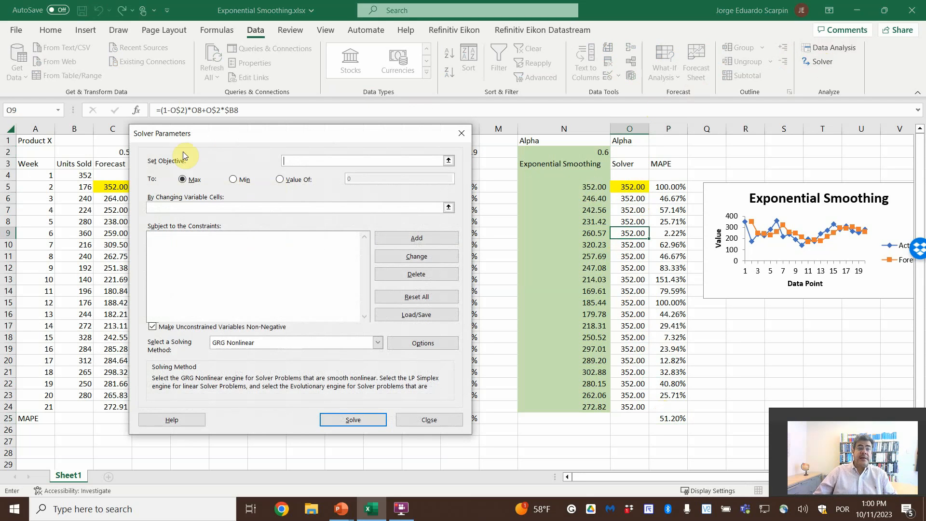
pyautogui.moveTo(187, 174)
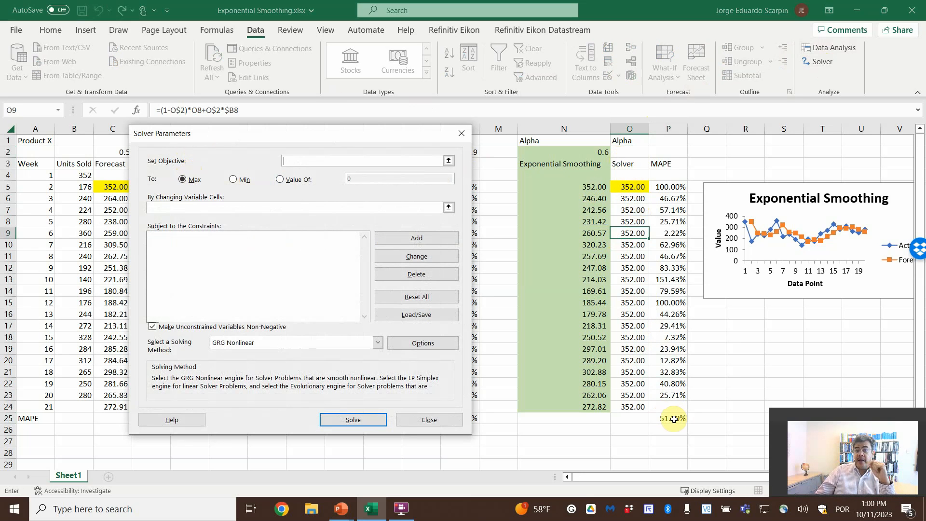
pyautogui.click(672, 418)
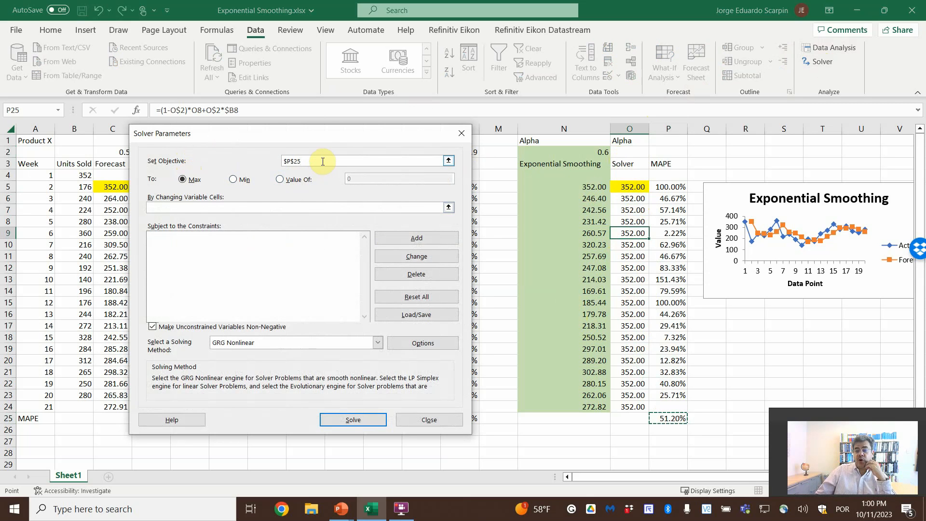
pyautogui.click(232, 179)
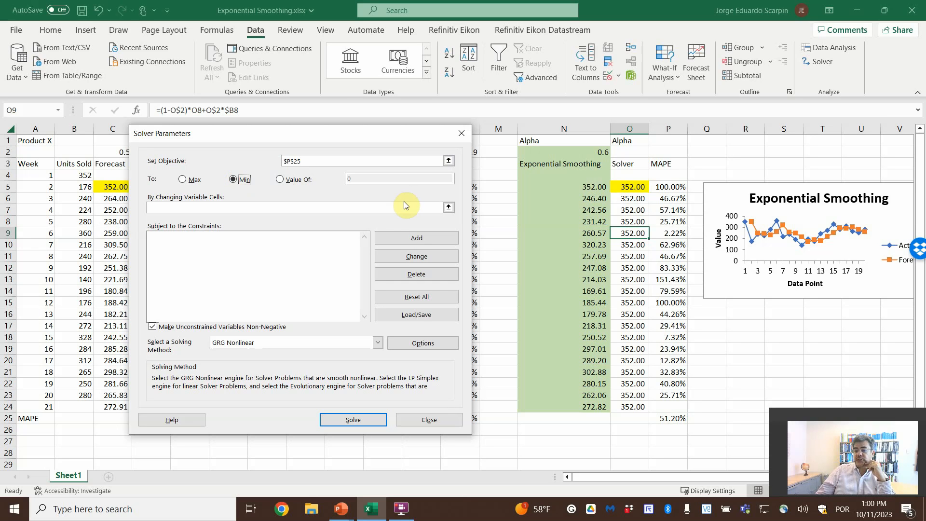
pyautogui.moveTo(335, 207)
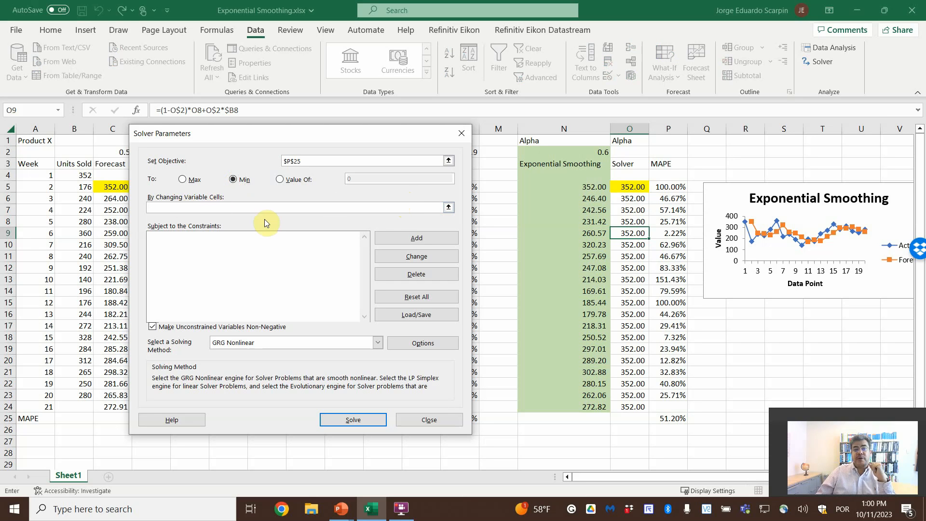
pyautogui.click(295, 207)
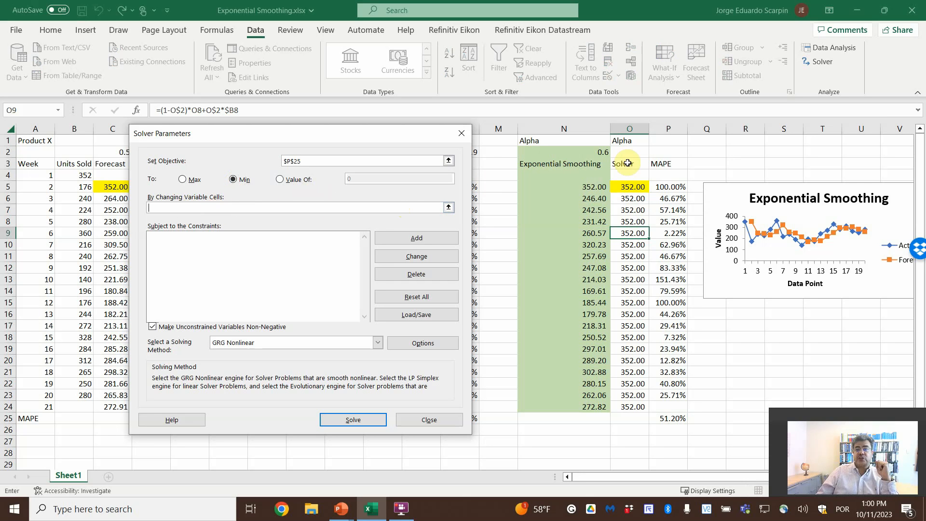
pyautogui.click(629, 151)
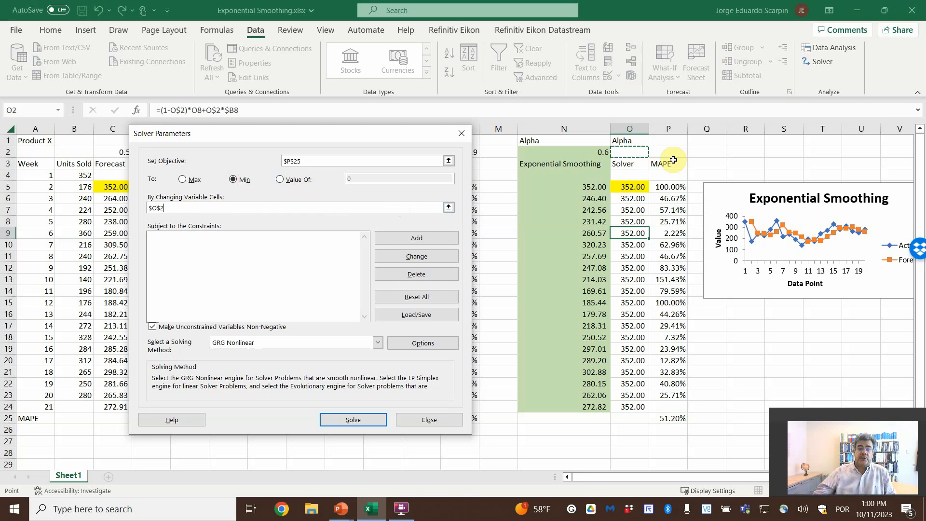
pyautogui.click(377, 342)
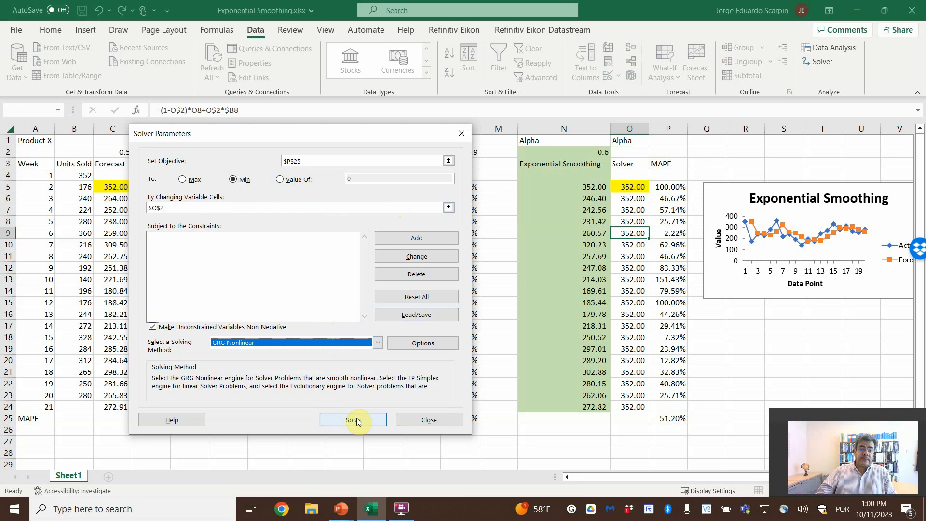
pyautogui.moveTo(333, 347)
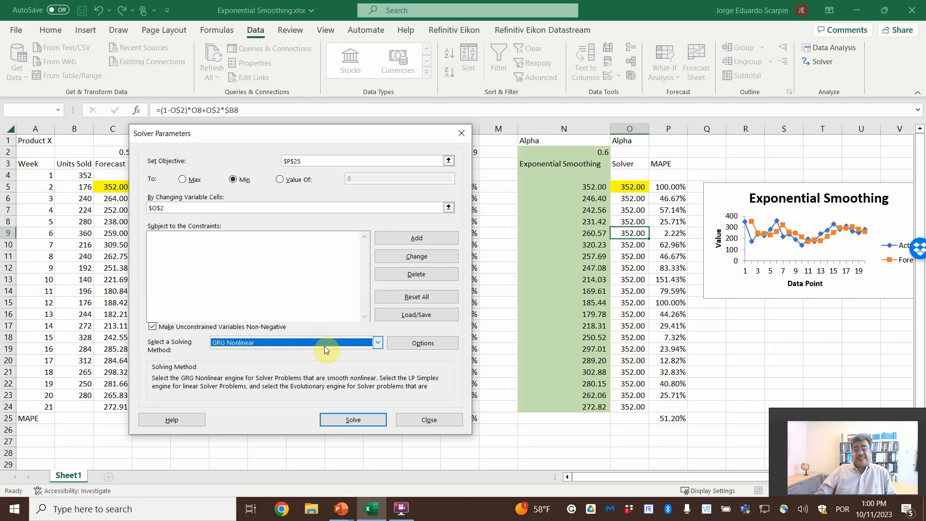
pyautogui.click(352, 419)
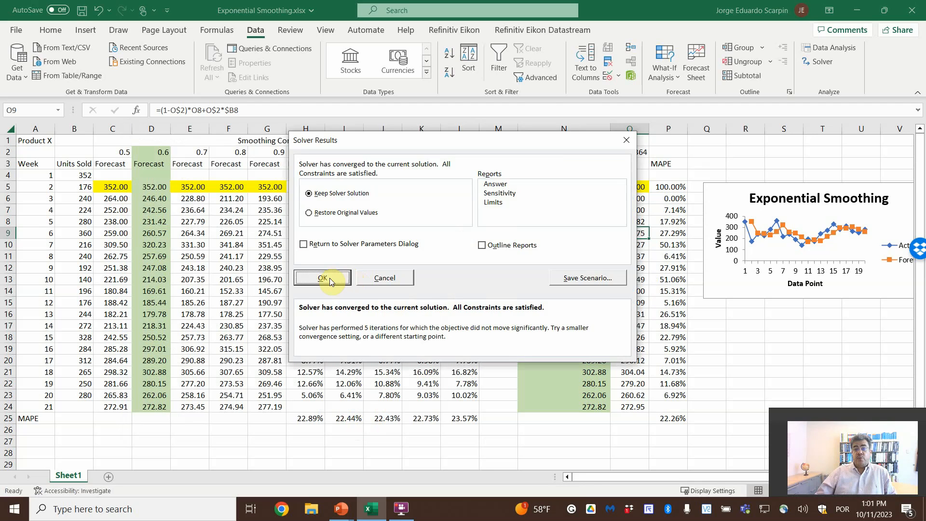
pyautogui.click(322, 277)
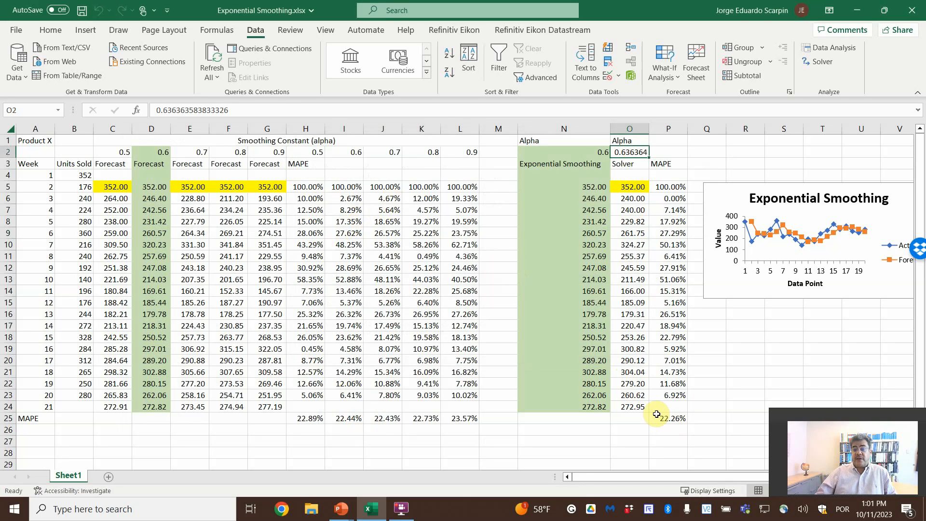
# Rerun Solver with Simplex LP, which fails linearity checks, leaving alpha blank and MAPE 51.20%
pyautogui.click(668, 418)
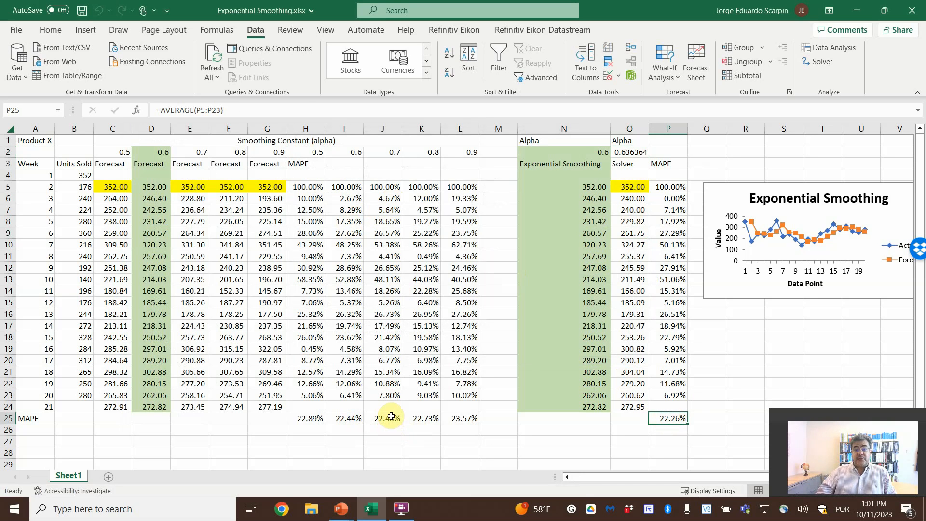
pyautogui.click(387, 418)
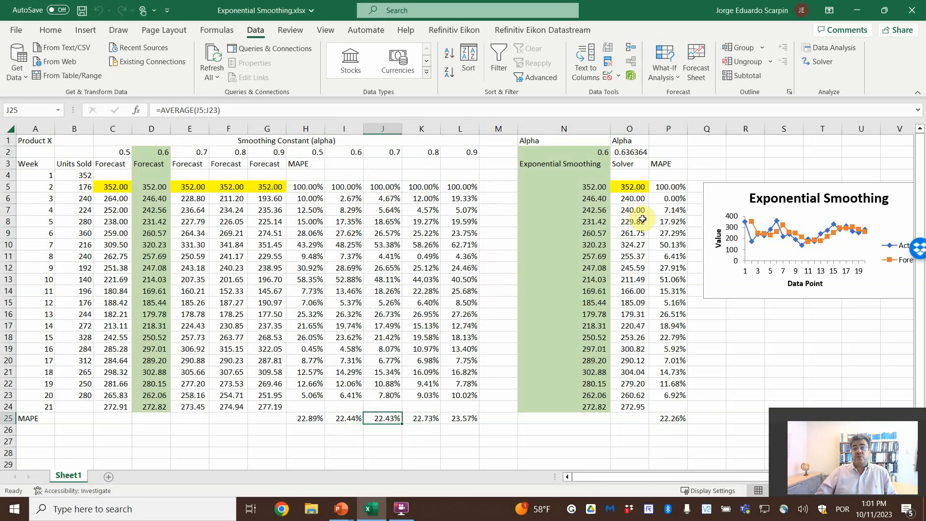
pyautogui.click(820, 62)
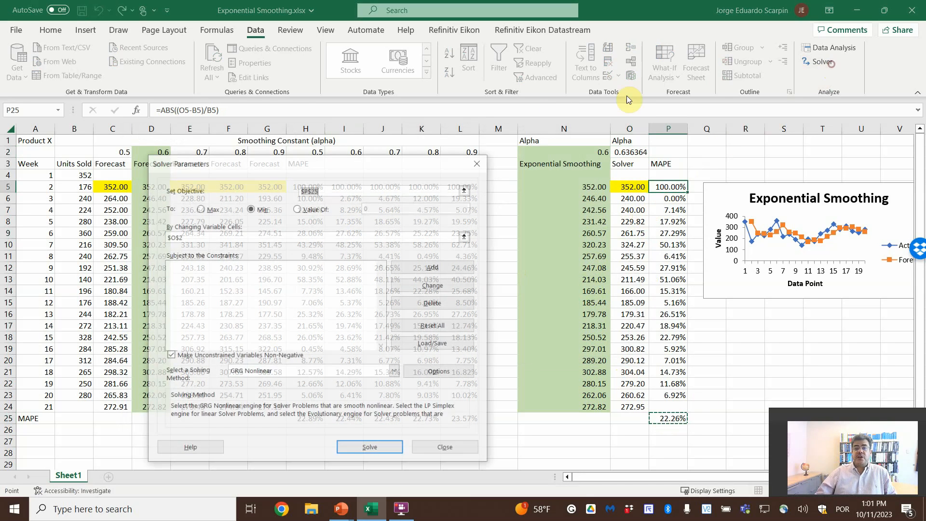
pyautogui.click(394, 371)
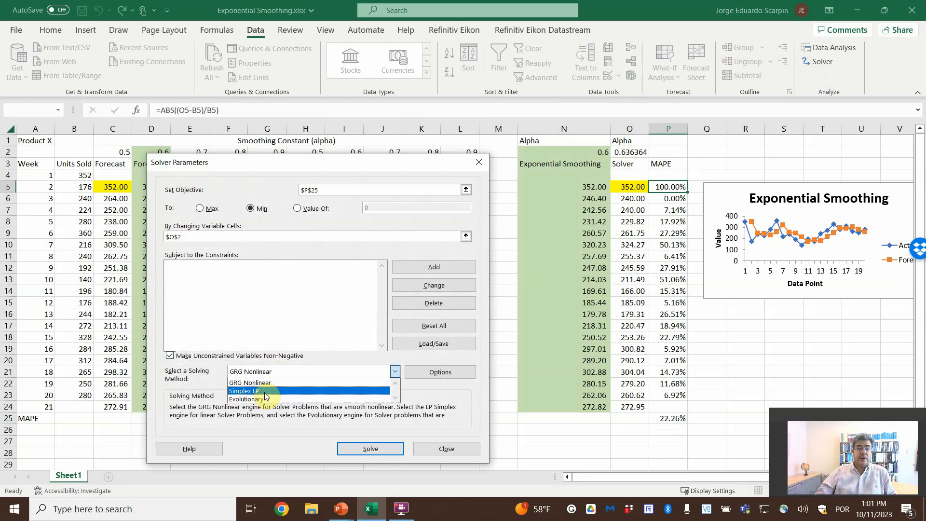
pyautogui.click(370, 448)
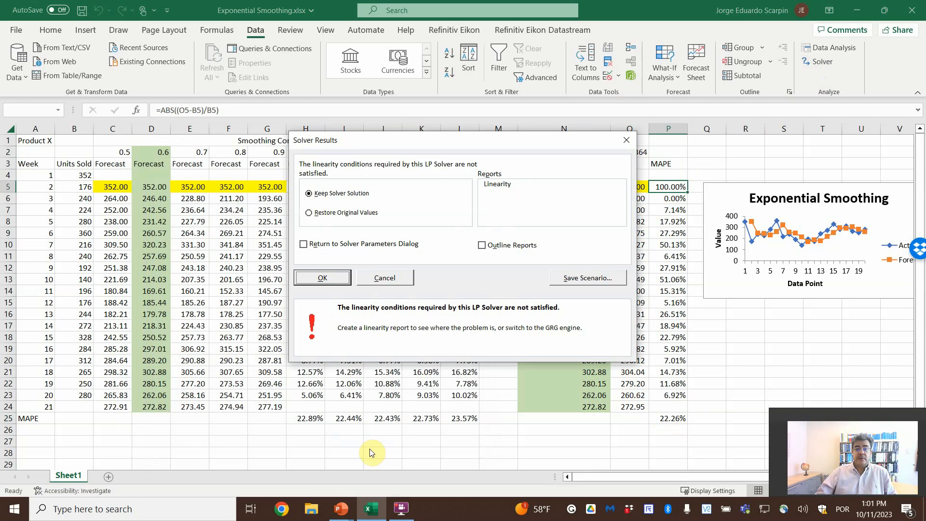
pyautogui.moveTo(400, 339)
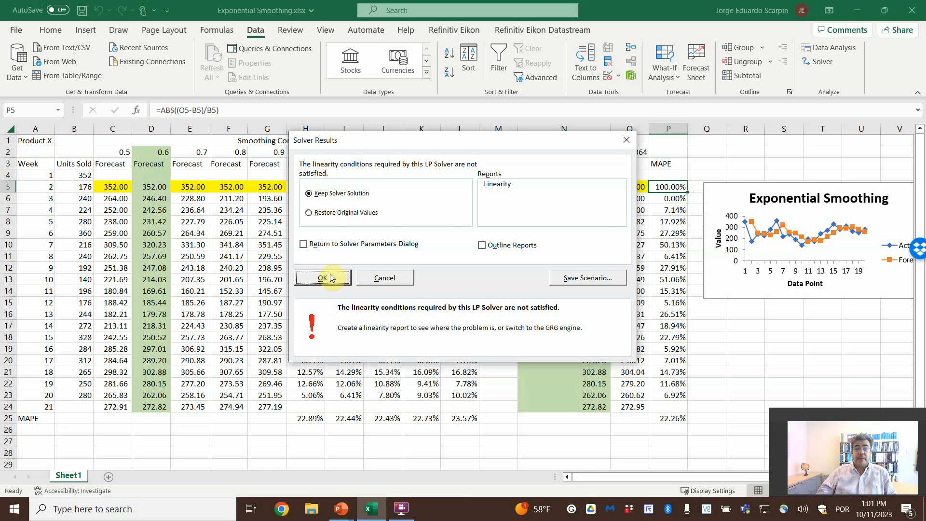
pyautogui.click(322, 277)
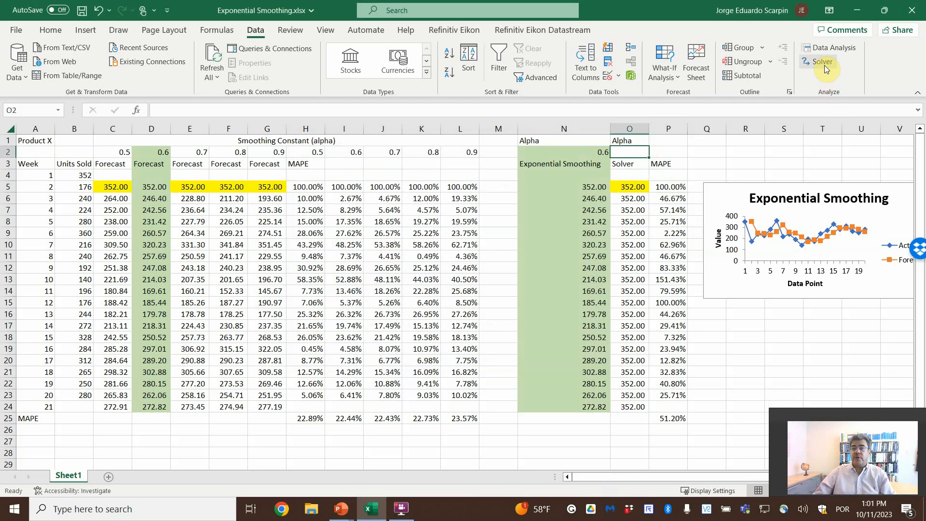
# Retry Solver with Simplex LP and then Evolutionary, both failing (linearity, missing bounds)
pyautogui.click(821, 61)
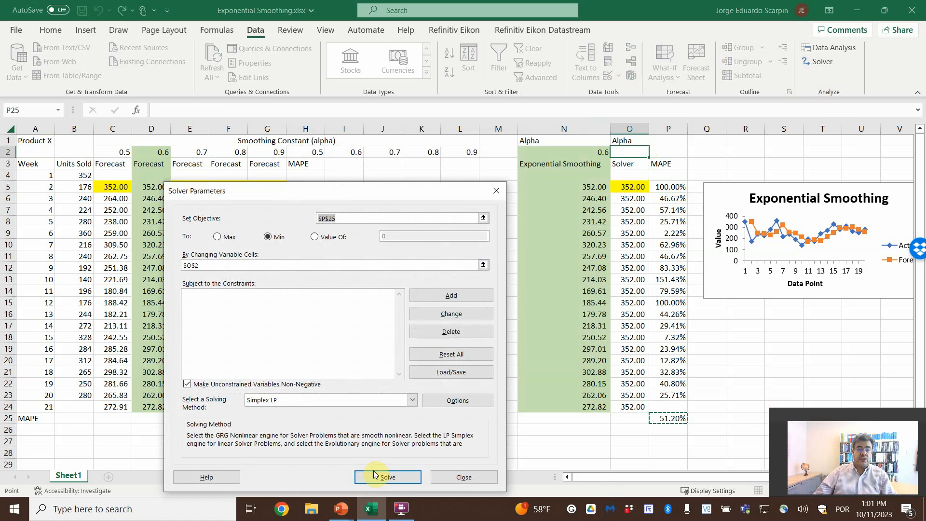
pyautogui.click(387, 477)
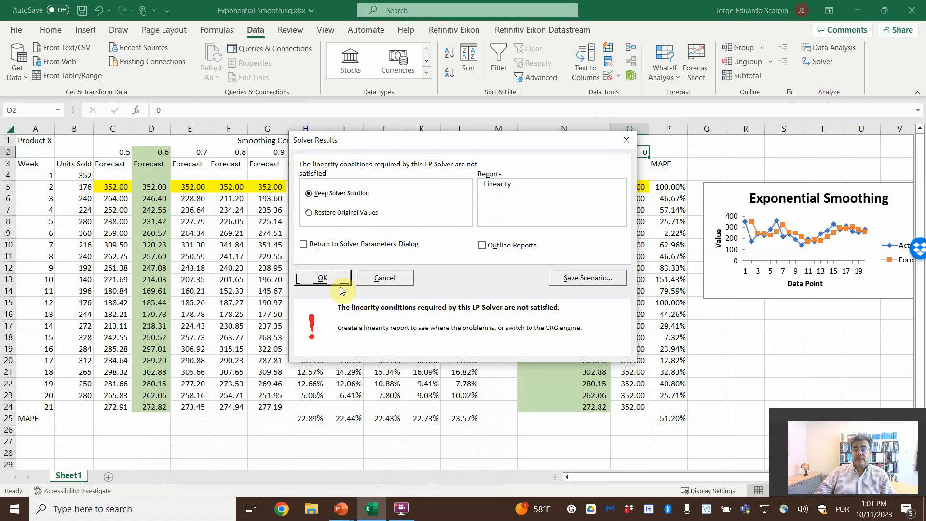
pyautogui.click(322, 278)
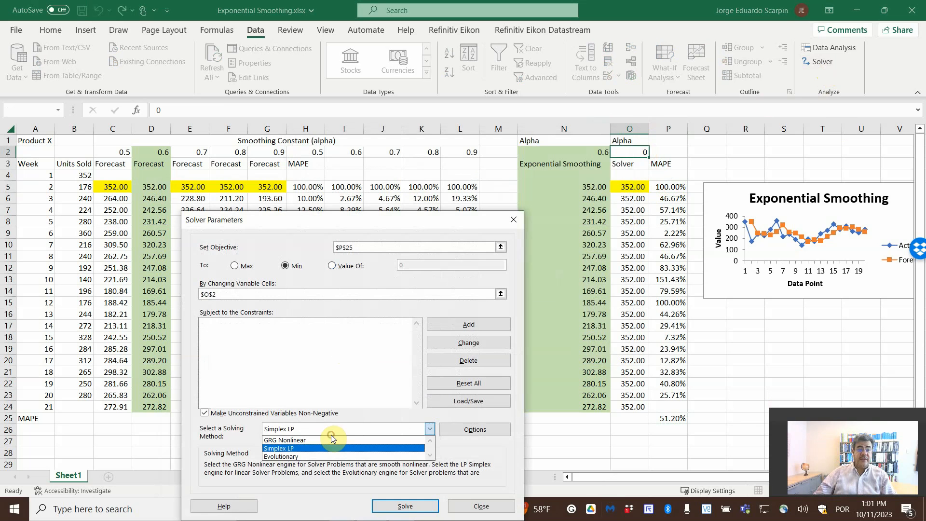
pyautogui.click(280, 456)
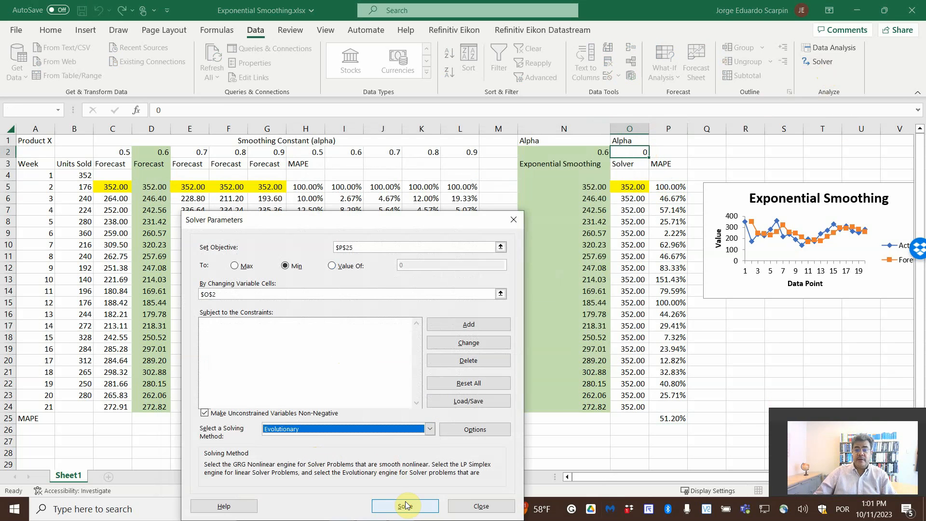
pyautogui.click(405, 505)
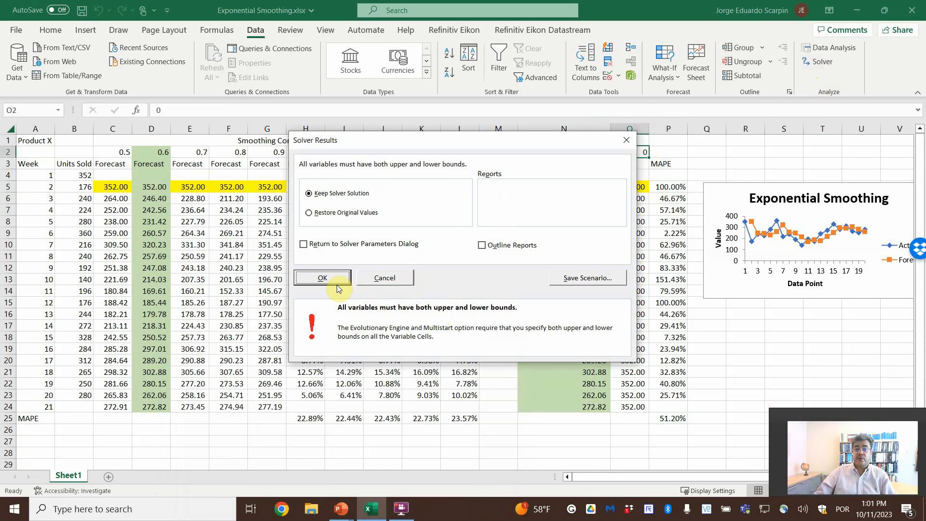
pyautogui.click(323, 277)
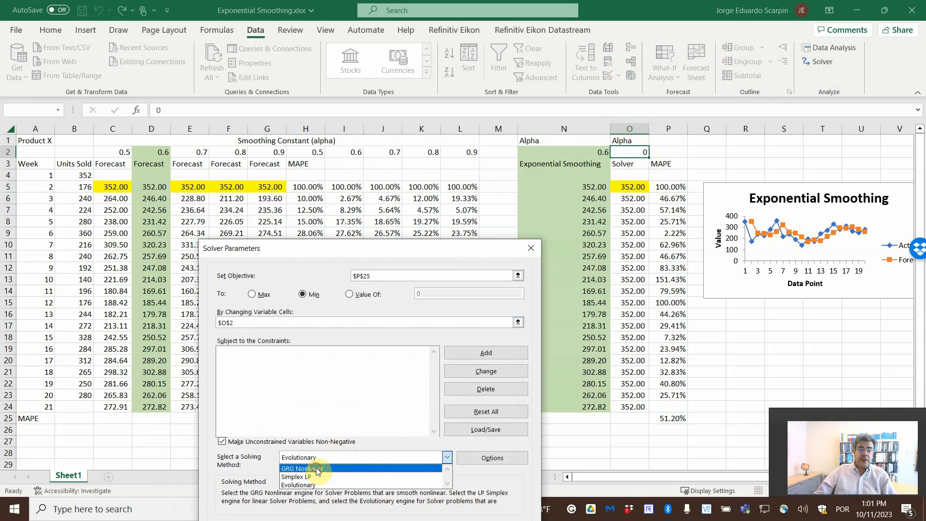
# Solve with GRG Nonlinear to restore alpha 0.636364 and MAPE 22.26%, returning to the slides
pyautogui.click(301, 467)
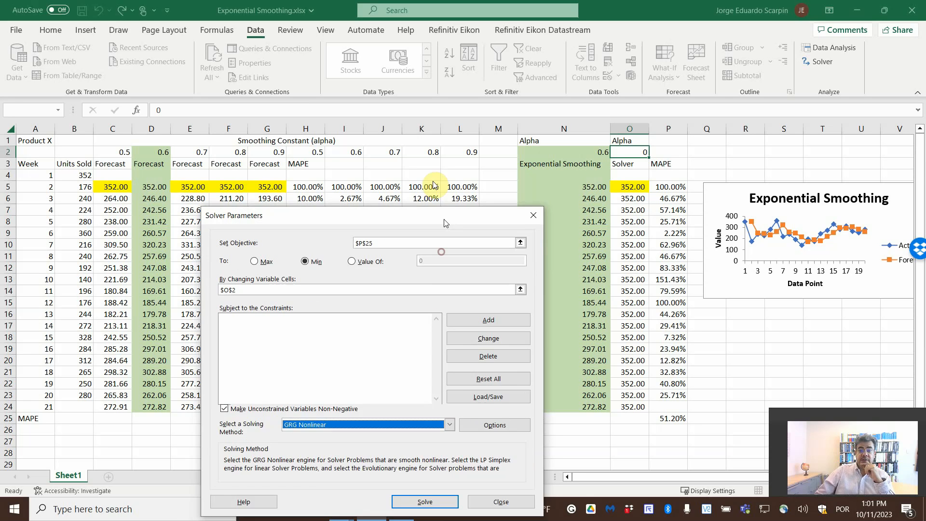
pyautogui.click(425, 501)
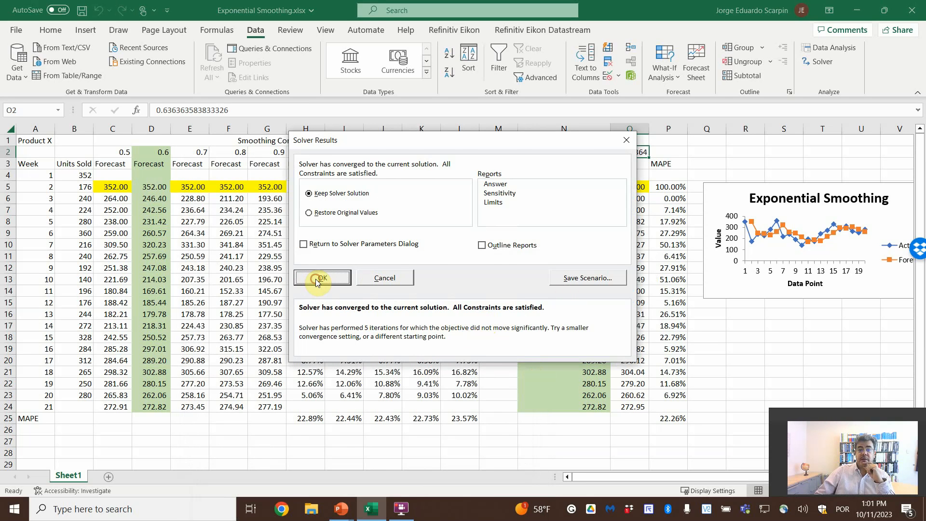
pyautogui.click(323, 277)
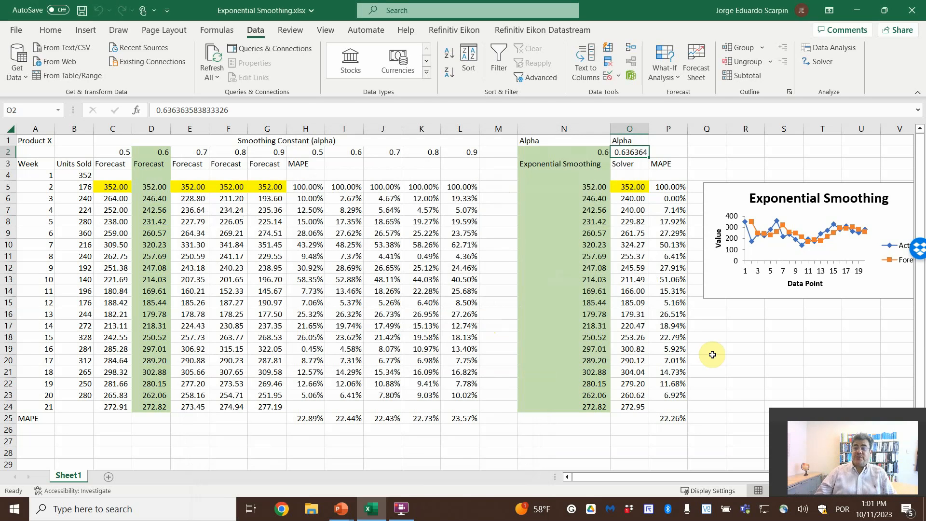
pyautogui.click(340, 509)
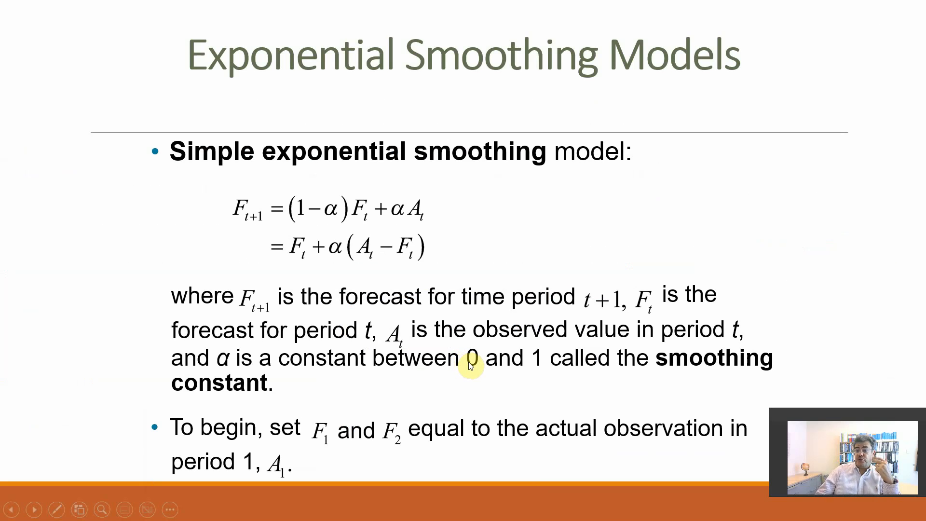
# Advance to the slide on Data Analysis Exponential Smoothing, where damping factor equals 1−α
pyautogui.click(34, 509)
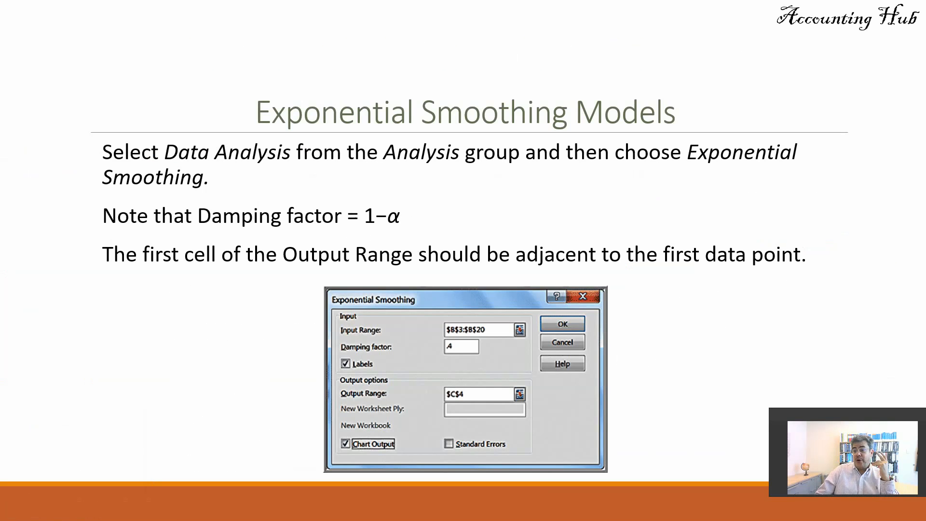